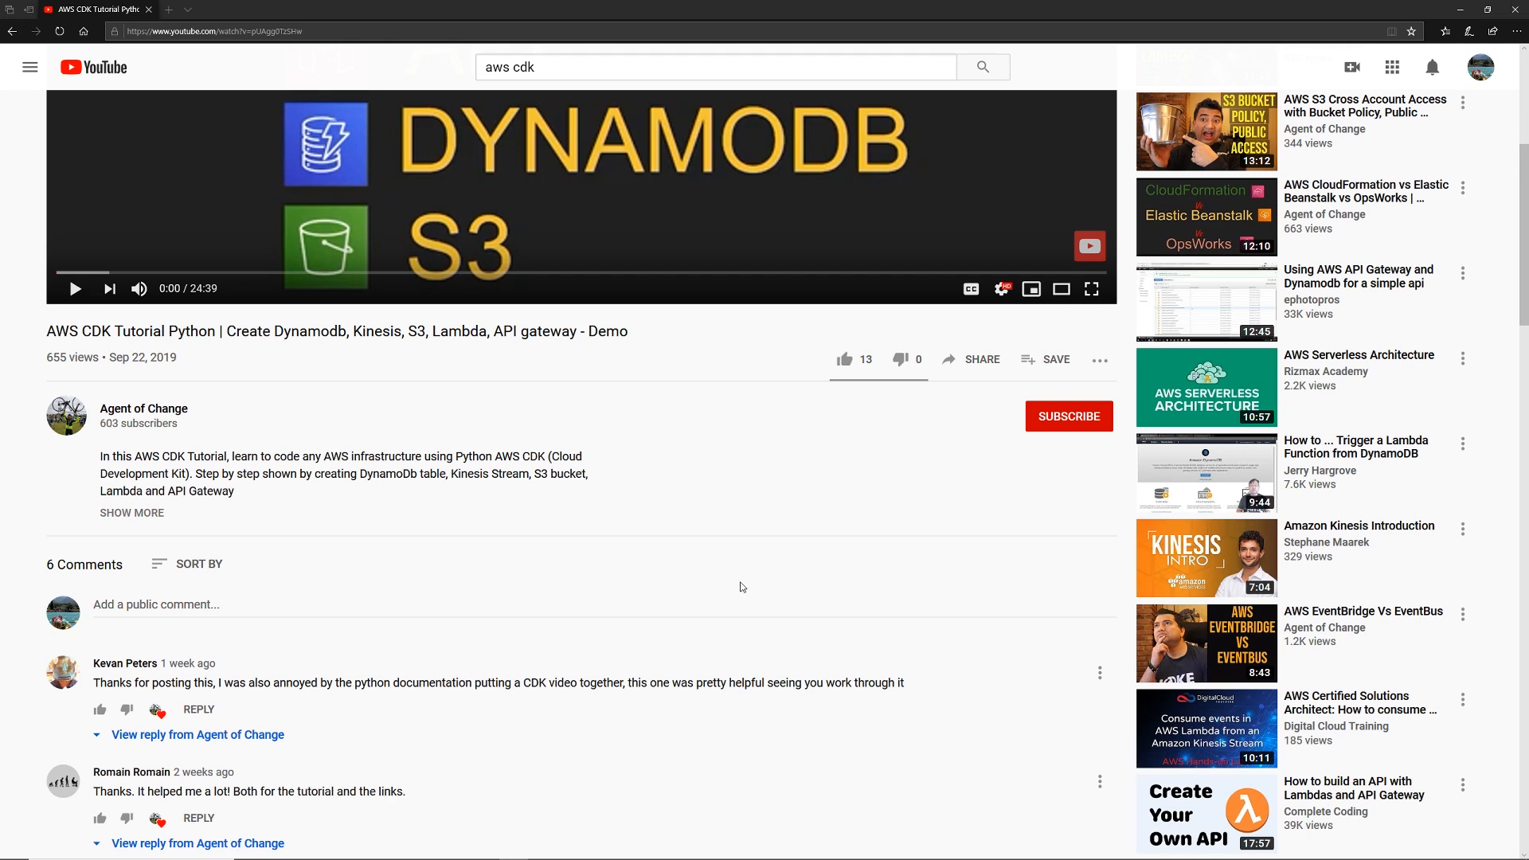
Scroll down the AWS CDK Python tutorial video page to the viewer comments
{"action": "scroll", "scroll_direction": "down", "scroll_amount": 3}
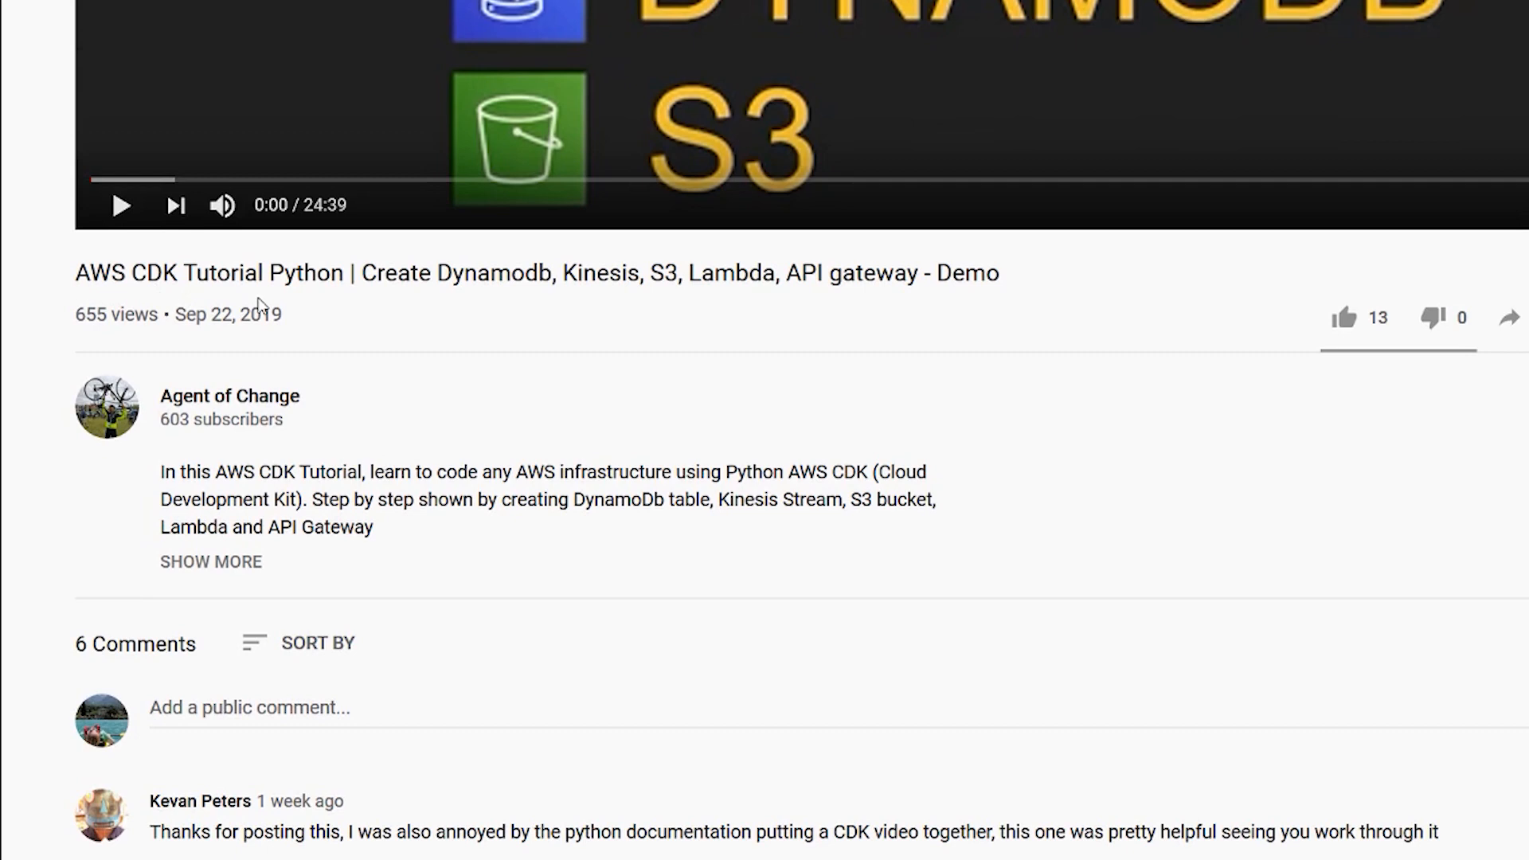
{"action": "scroll", "scroll_direction": "down", "scroll_amount": 3}
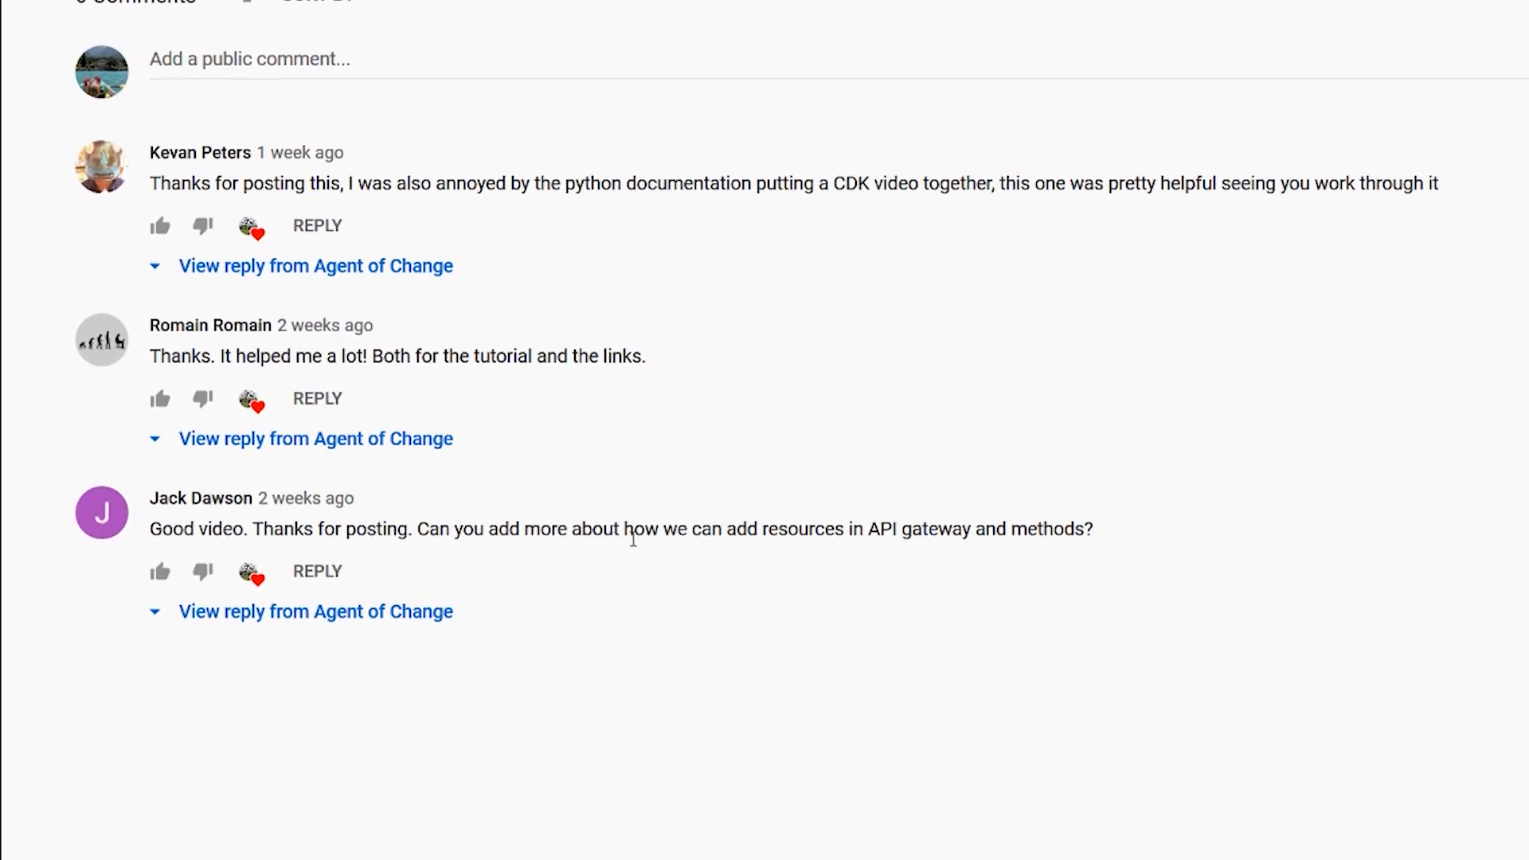
{"action": "mouse_move", "coordinate": [976, 559]}
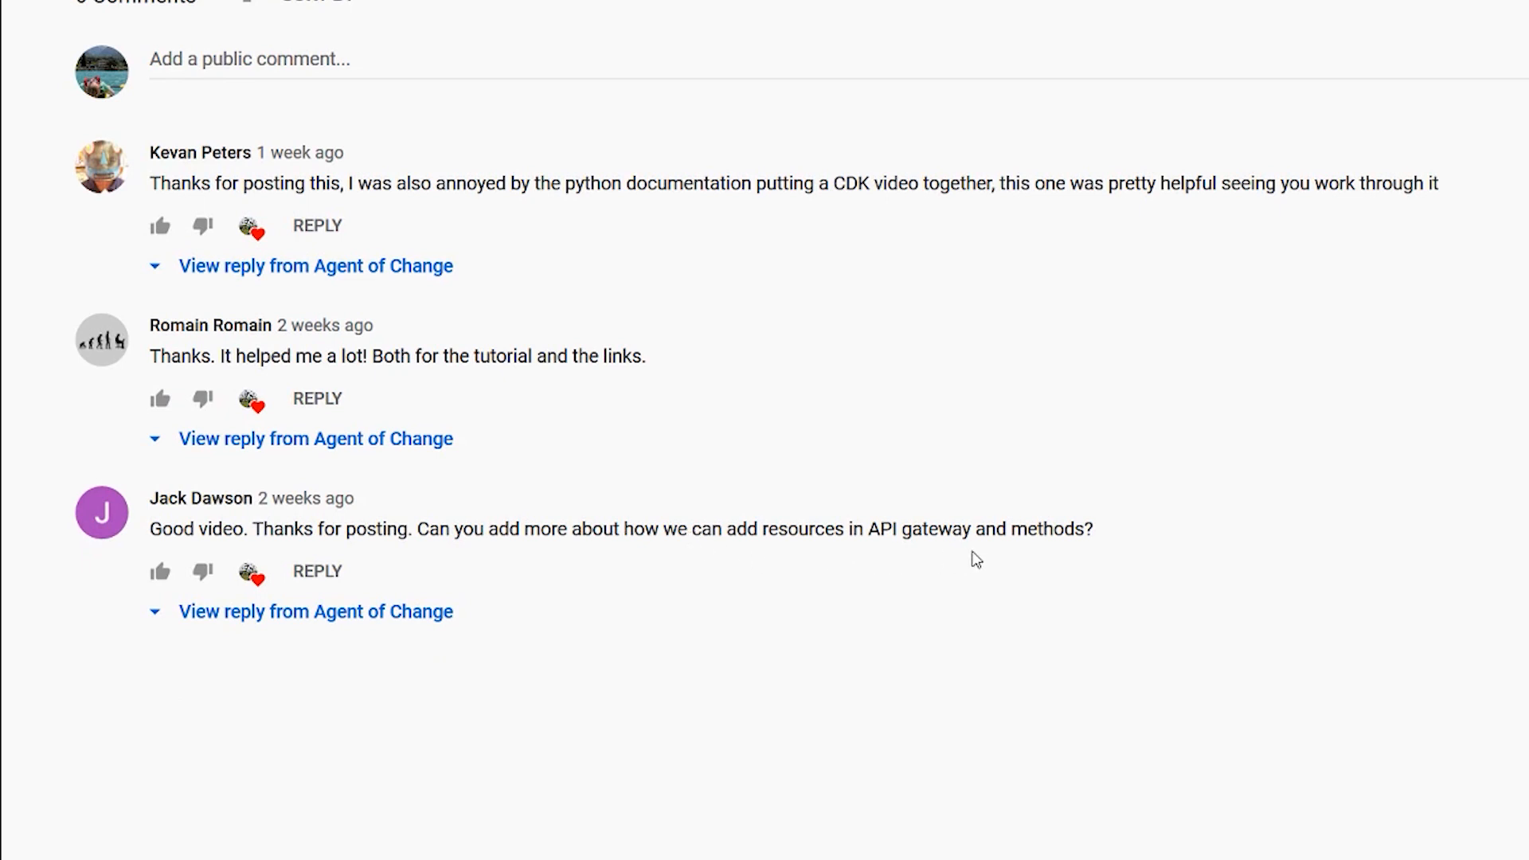
{"action": "mouse_move", "coordinate": [172, 622]}
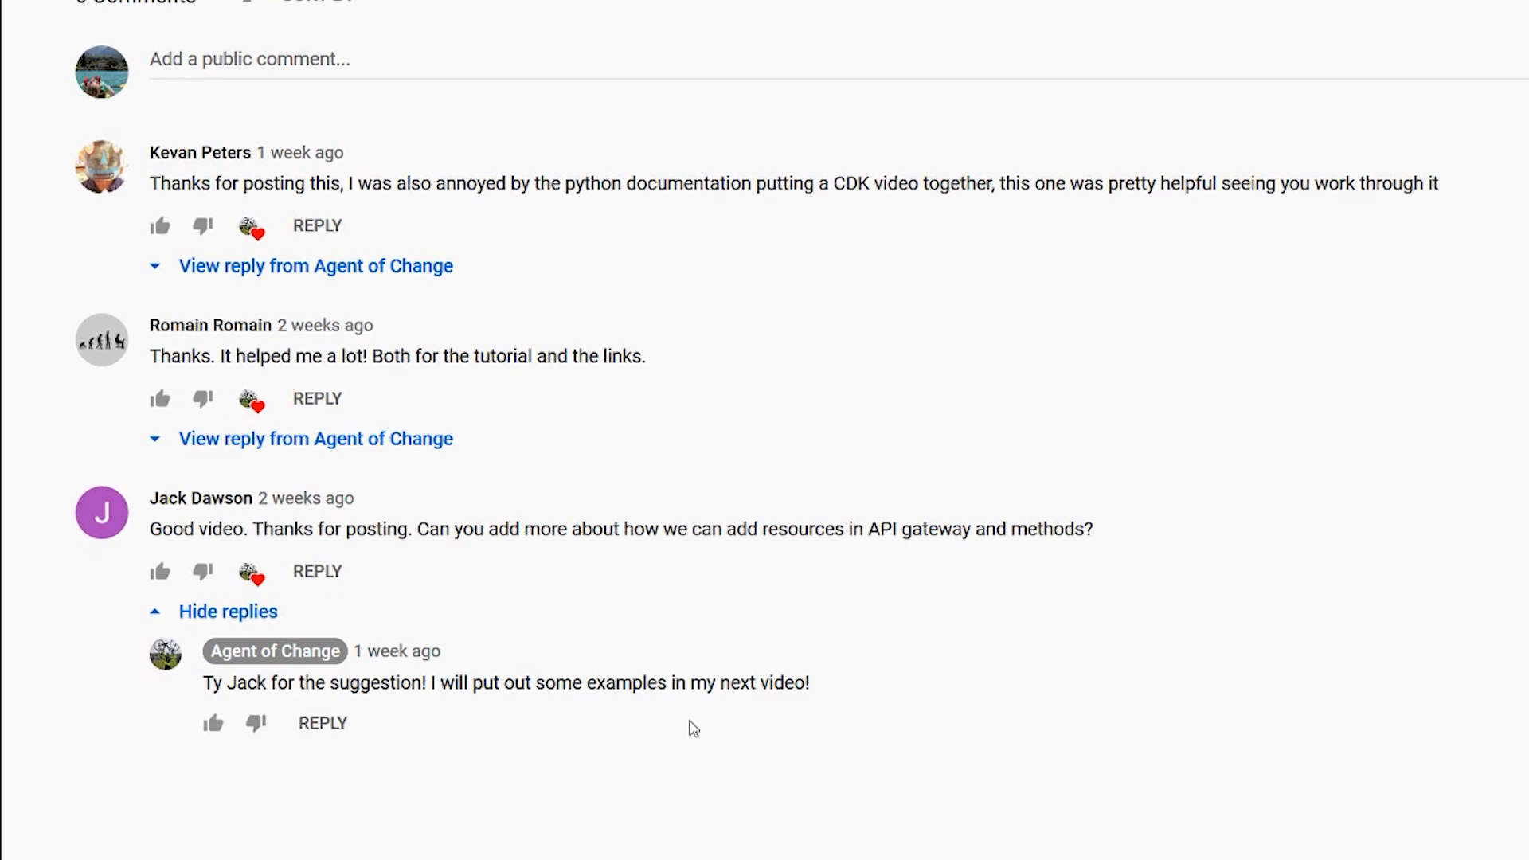
{"action": "mouse_move", "coordinate": [929, 748]}
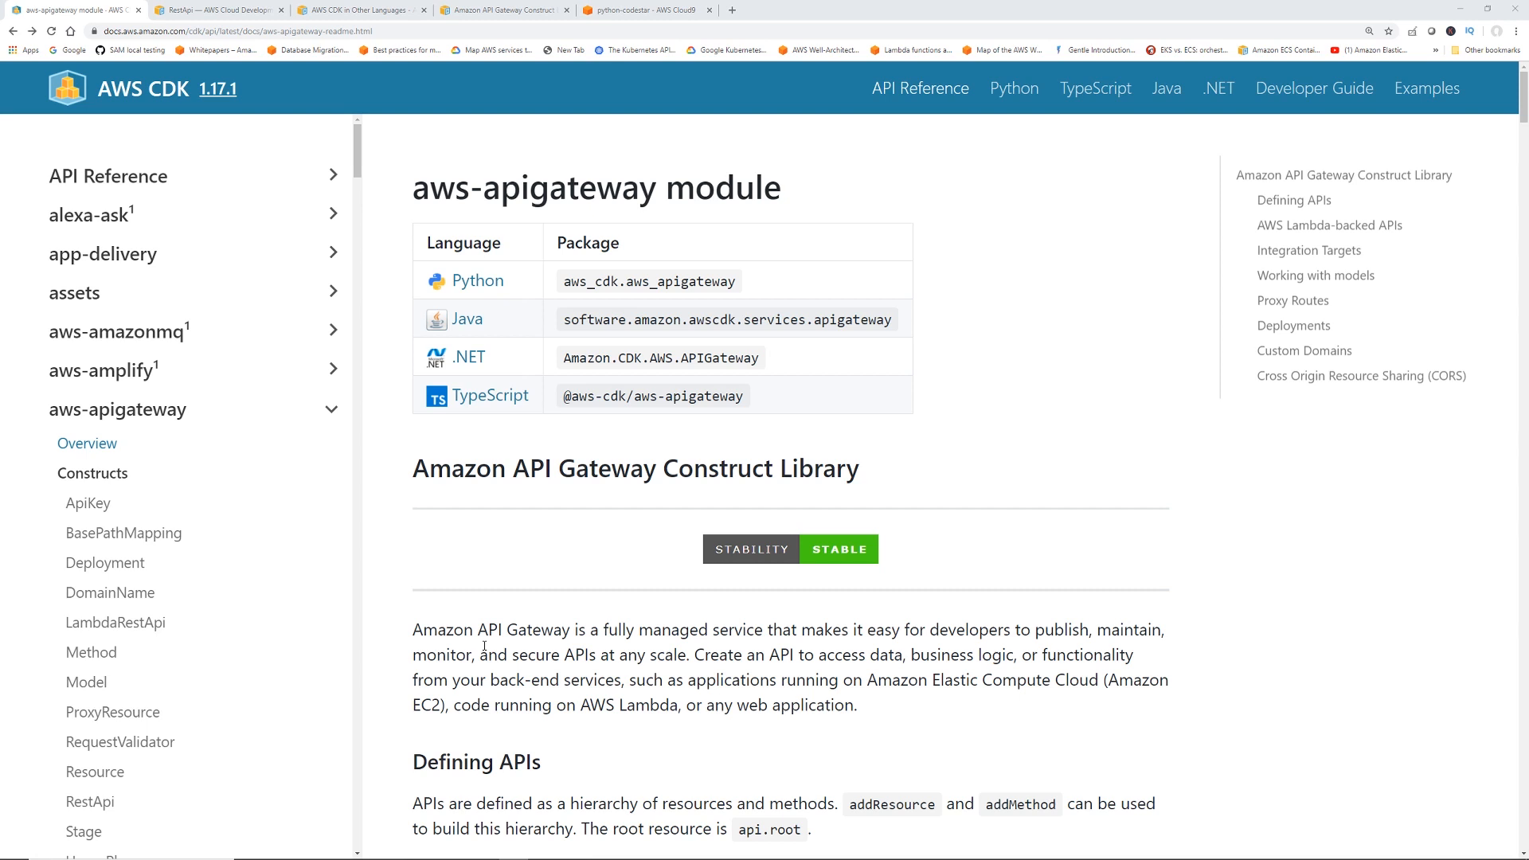
{"action": "mouse_move", "coordinate": [490, 552]}
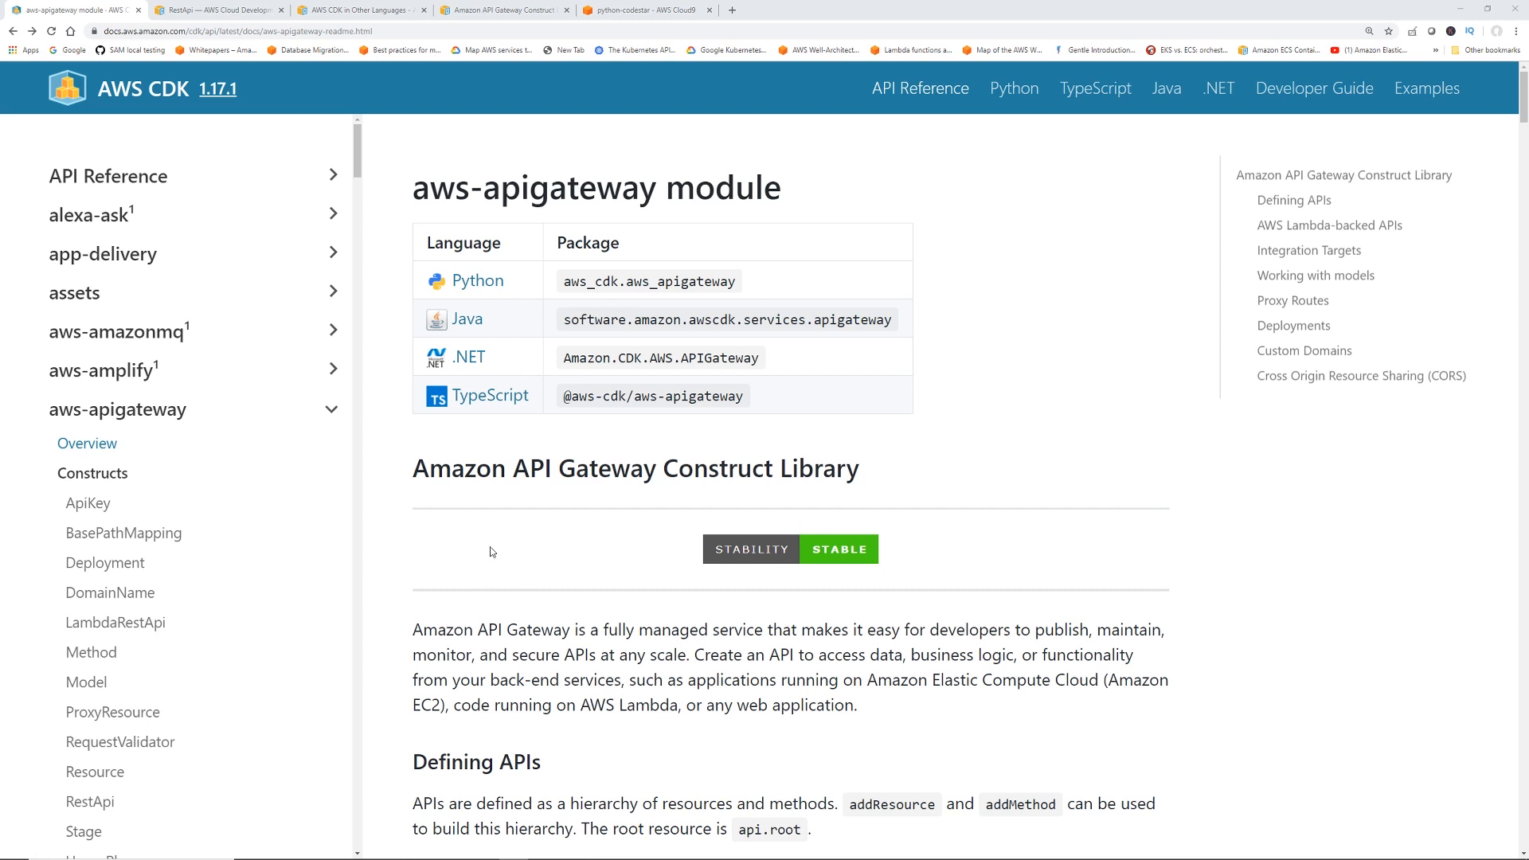
{"action": "mouse_move", "coordinate": [970, 420]}
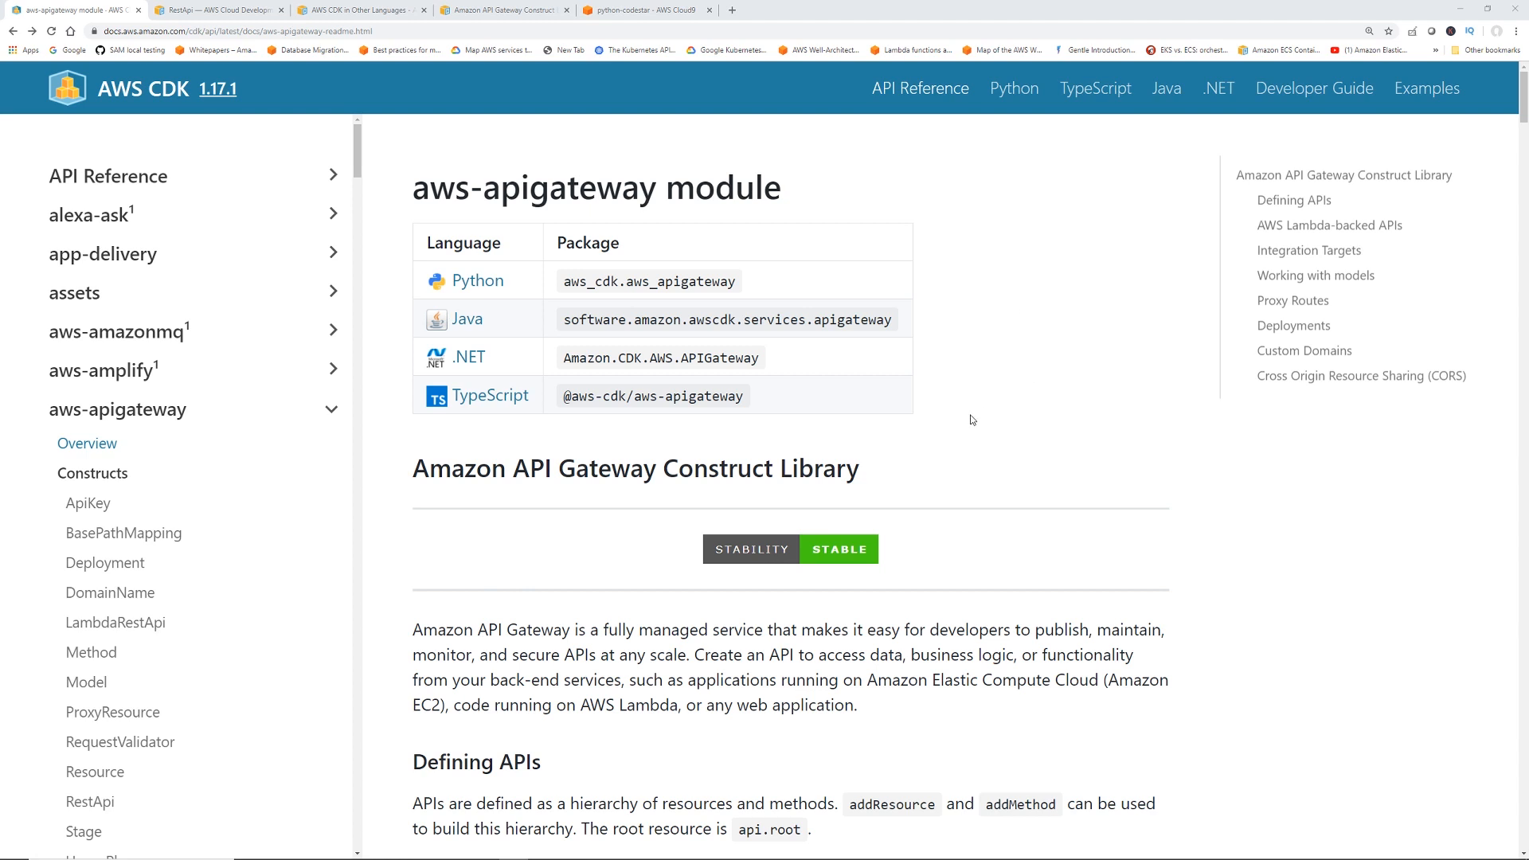
{"action": "mouse_move", "coordinate": [525, 298]}
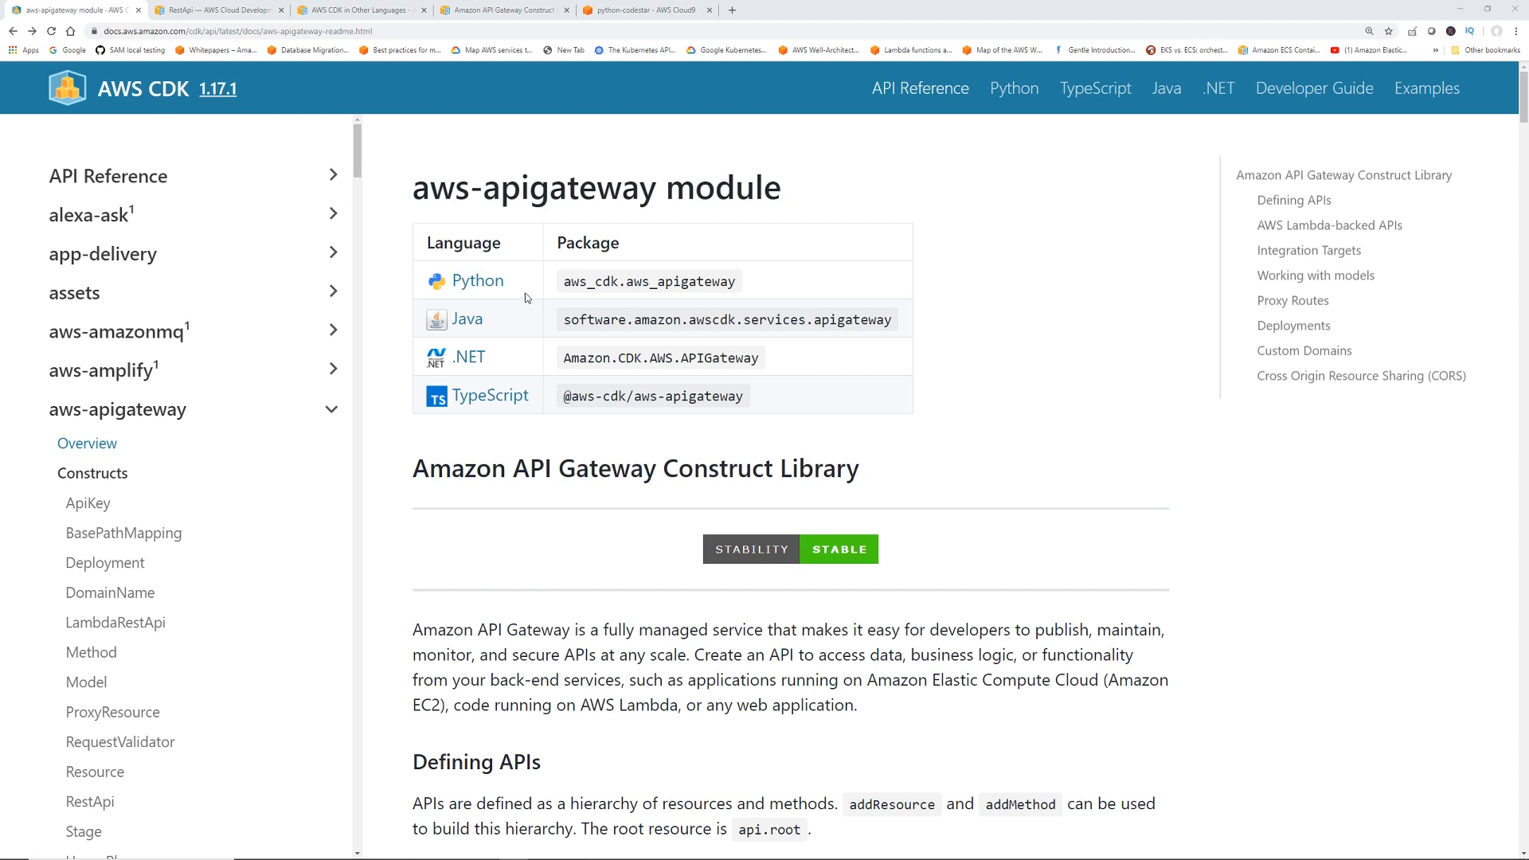
{"action": "mouse_move", "coordinate": [220, 10]}
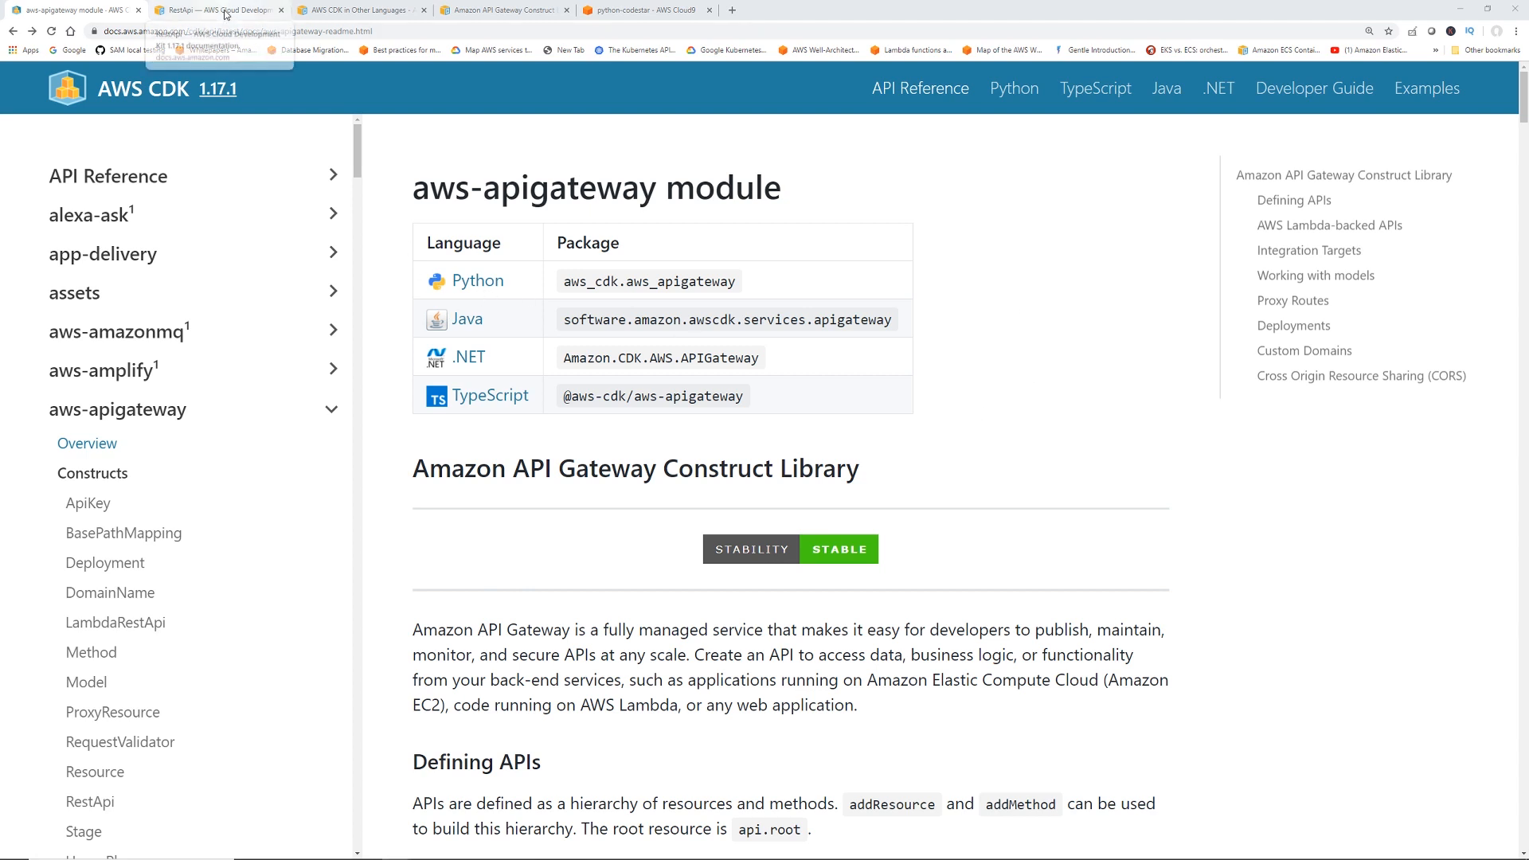
View the aws_cdk.aws_apigateway.RestApi reference page, then return to hello_stack.py in Cloud9
{"action": "left_click", "coordinate": [217, 10]}
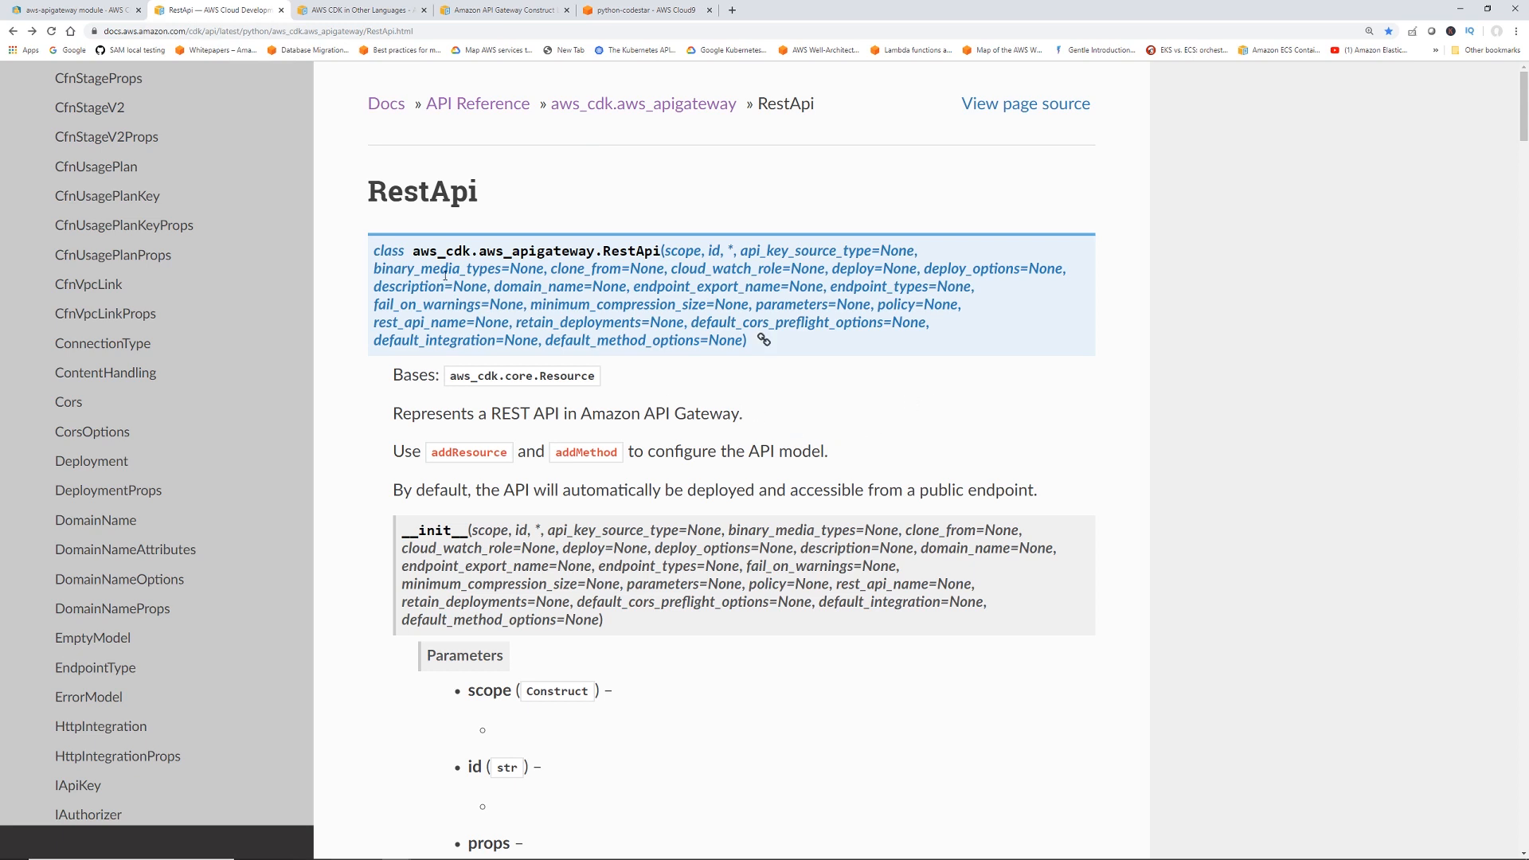
{"action": "mouse_move", "coordinate": [556, 71]}
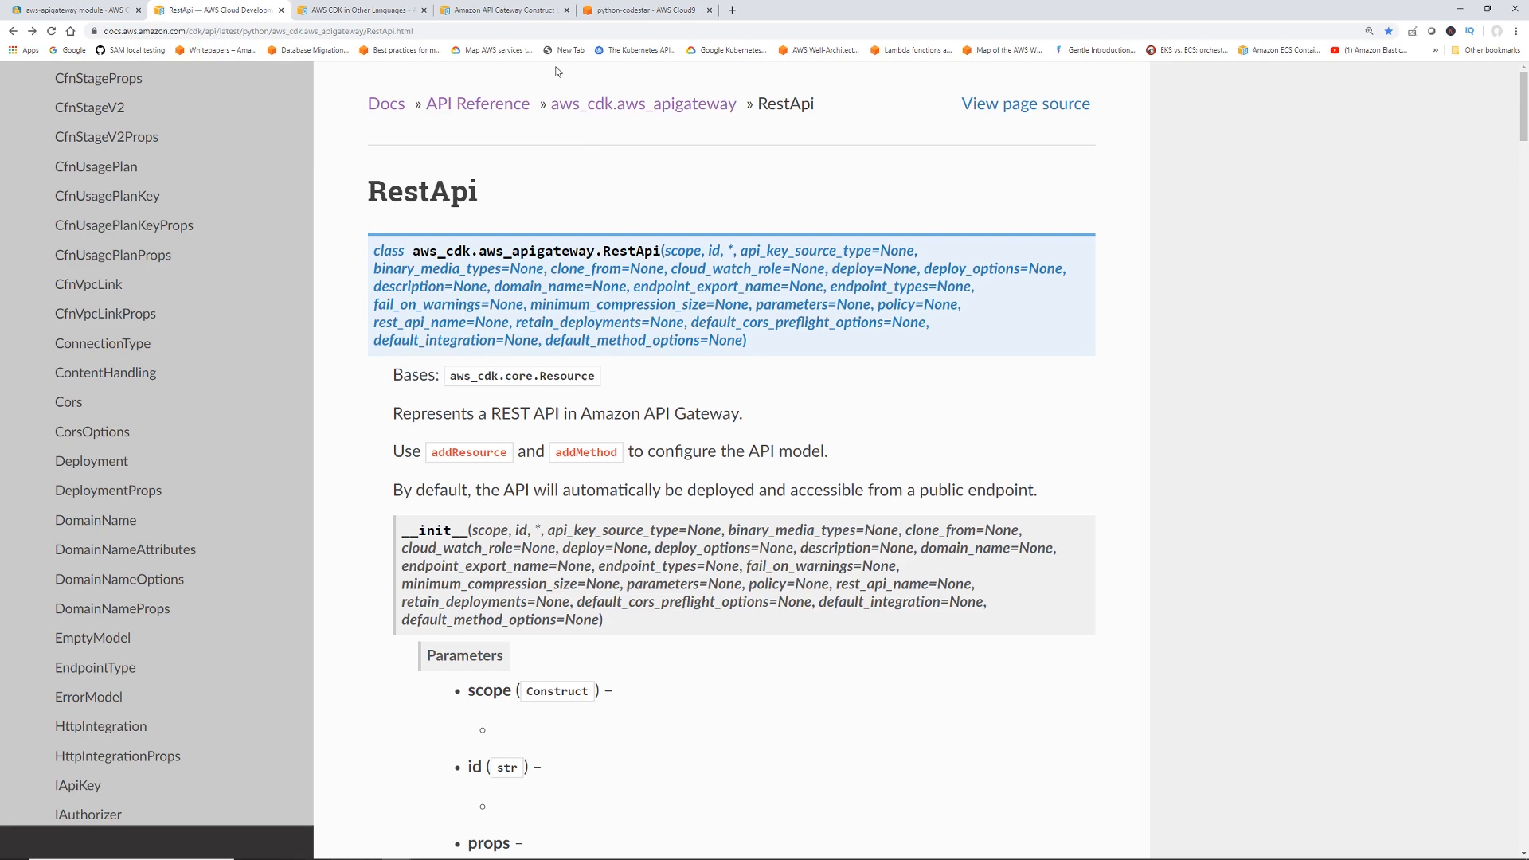
{"action": "left_click", "coordinate": [644, 9]}
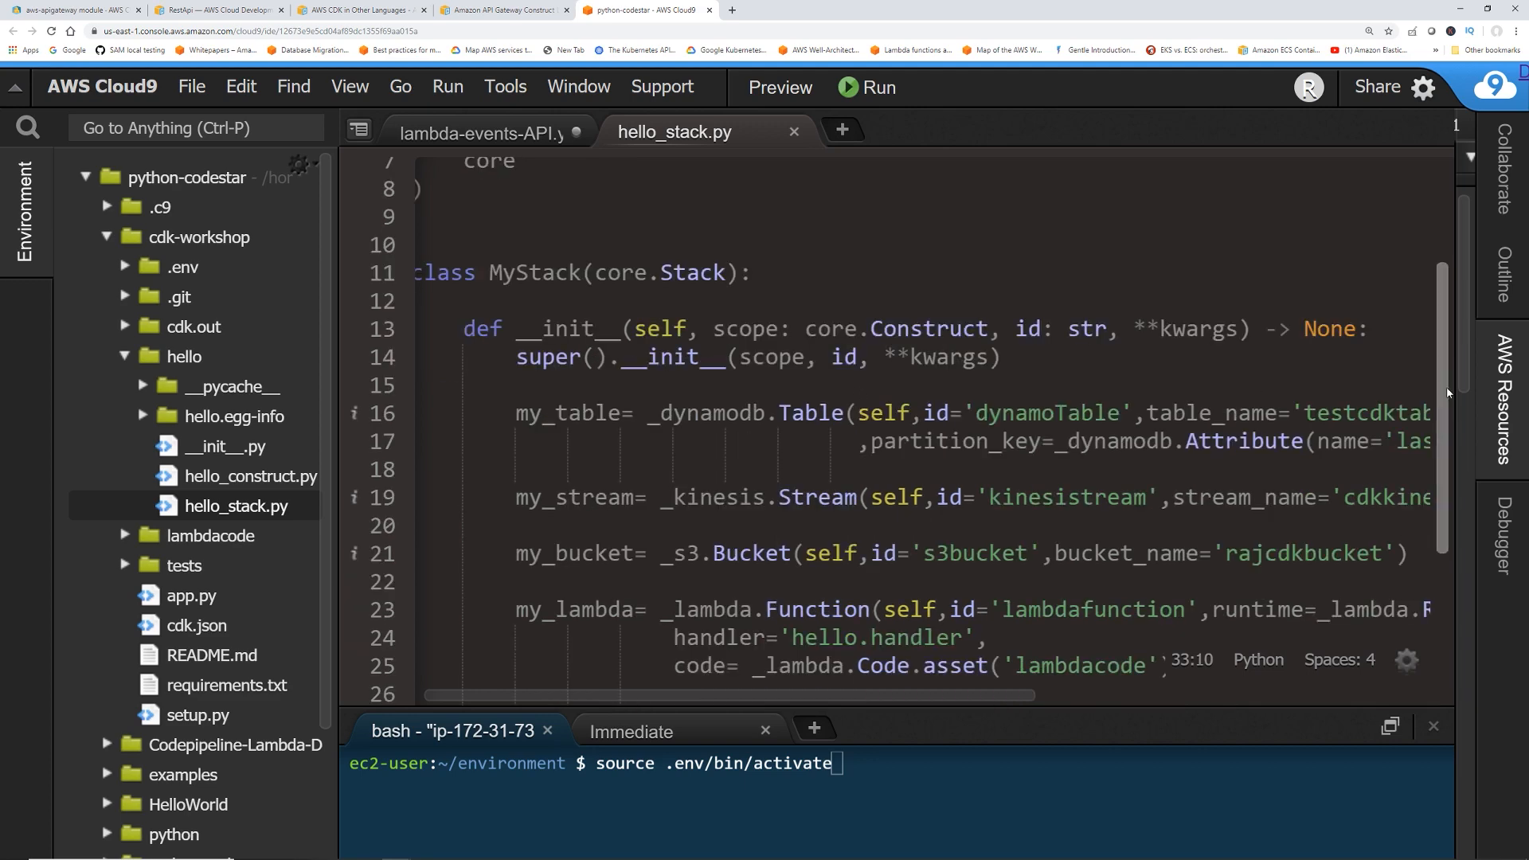
Review the RestApi music resource and GET method code against the RestApi reference
{"action": "scroll", "scroll_direction": "down", "scroll_amount": 3}
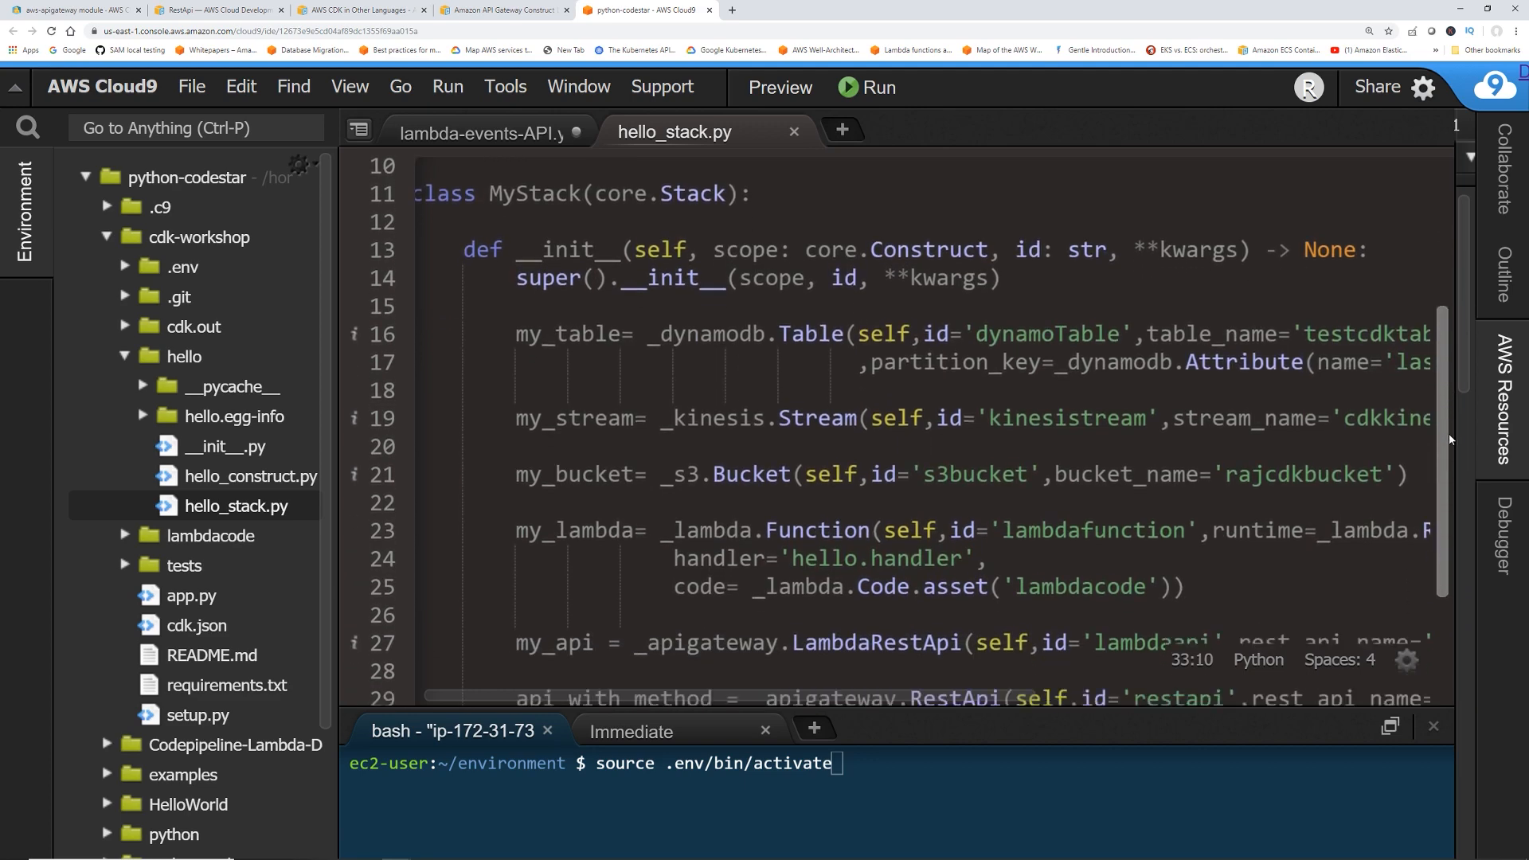
{"action": "scroll", "scroll_direction": "down", "scroll_amount": 3}
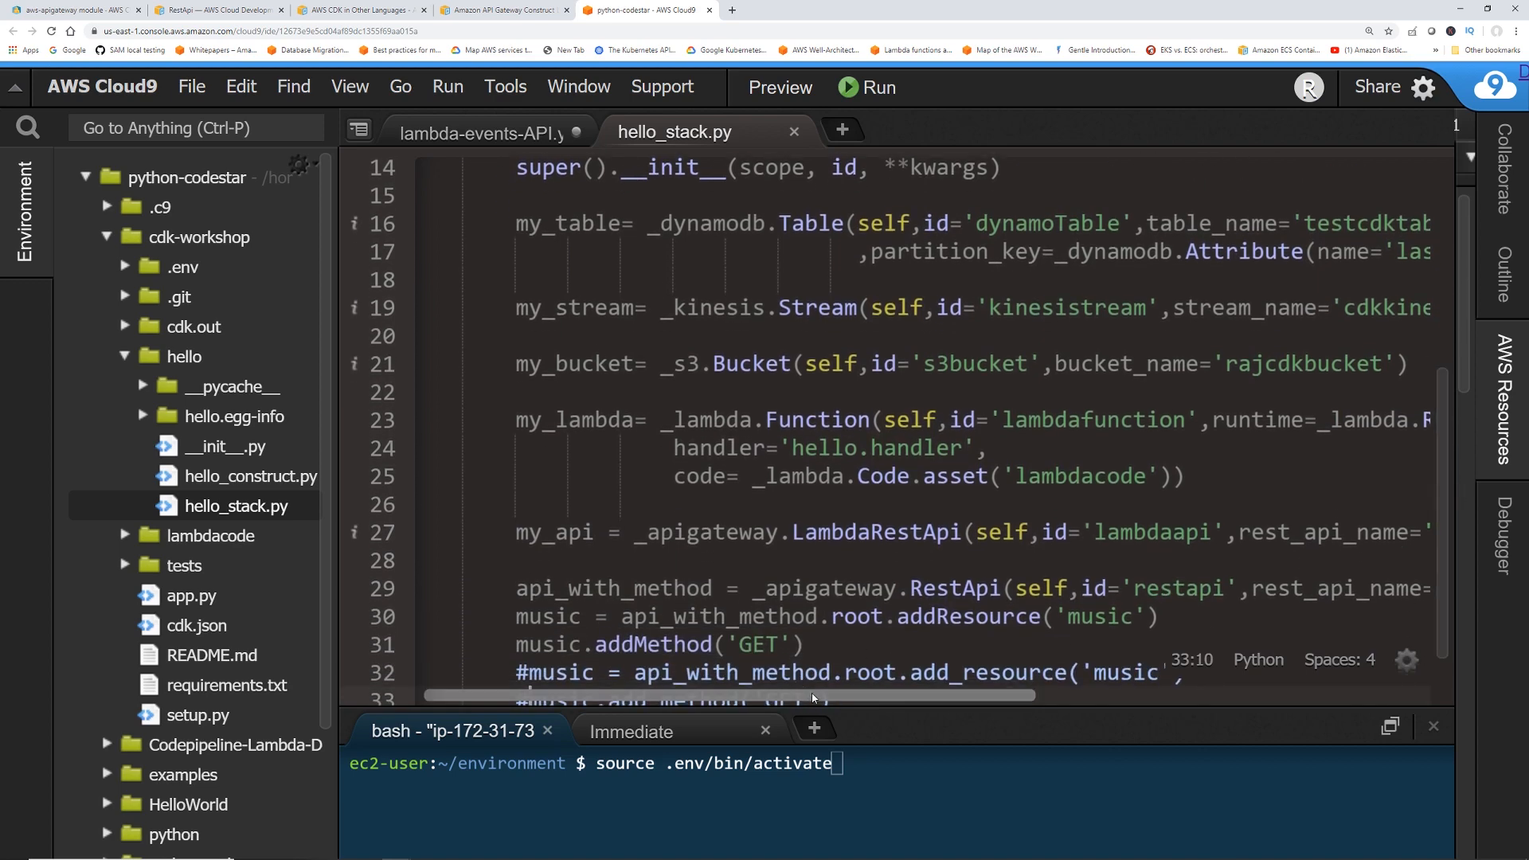
{"action": "scroll", "scroll_direction": "right", "scroll_amount": 3}
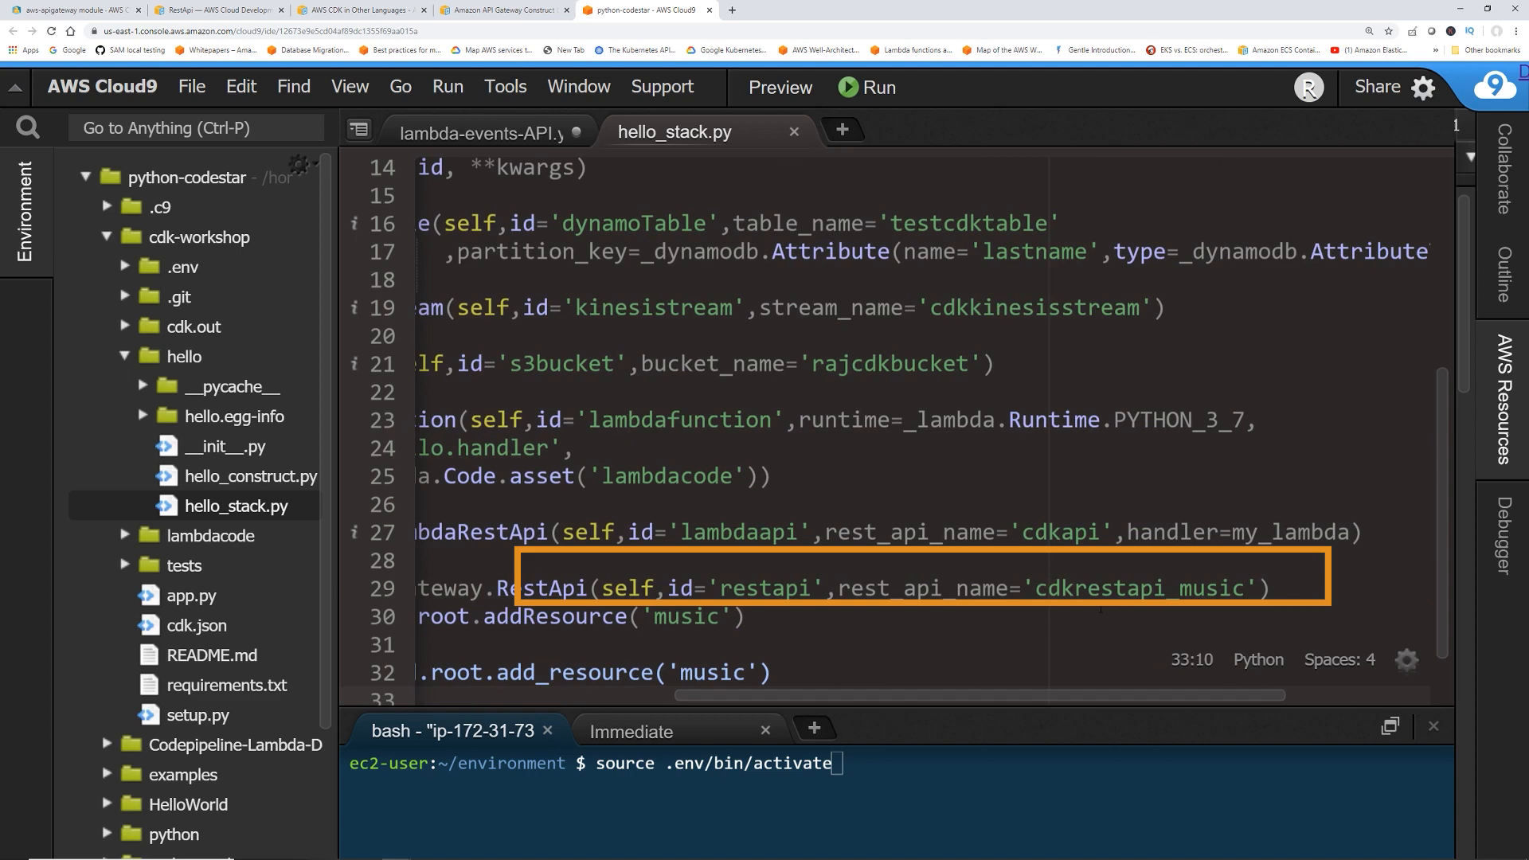
{"action": "scroll", "scroll_direction": "left", "scroll_amount": 3}
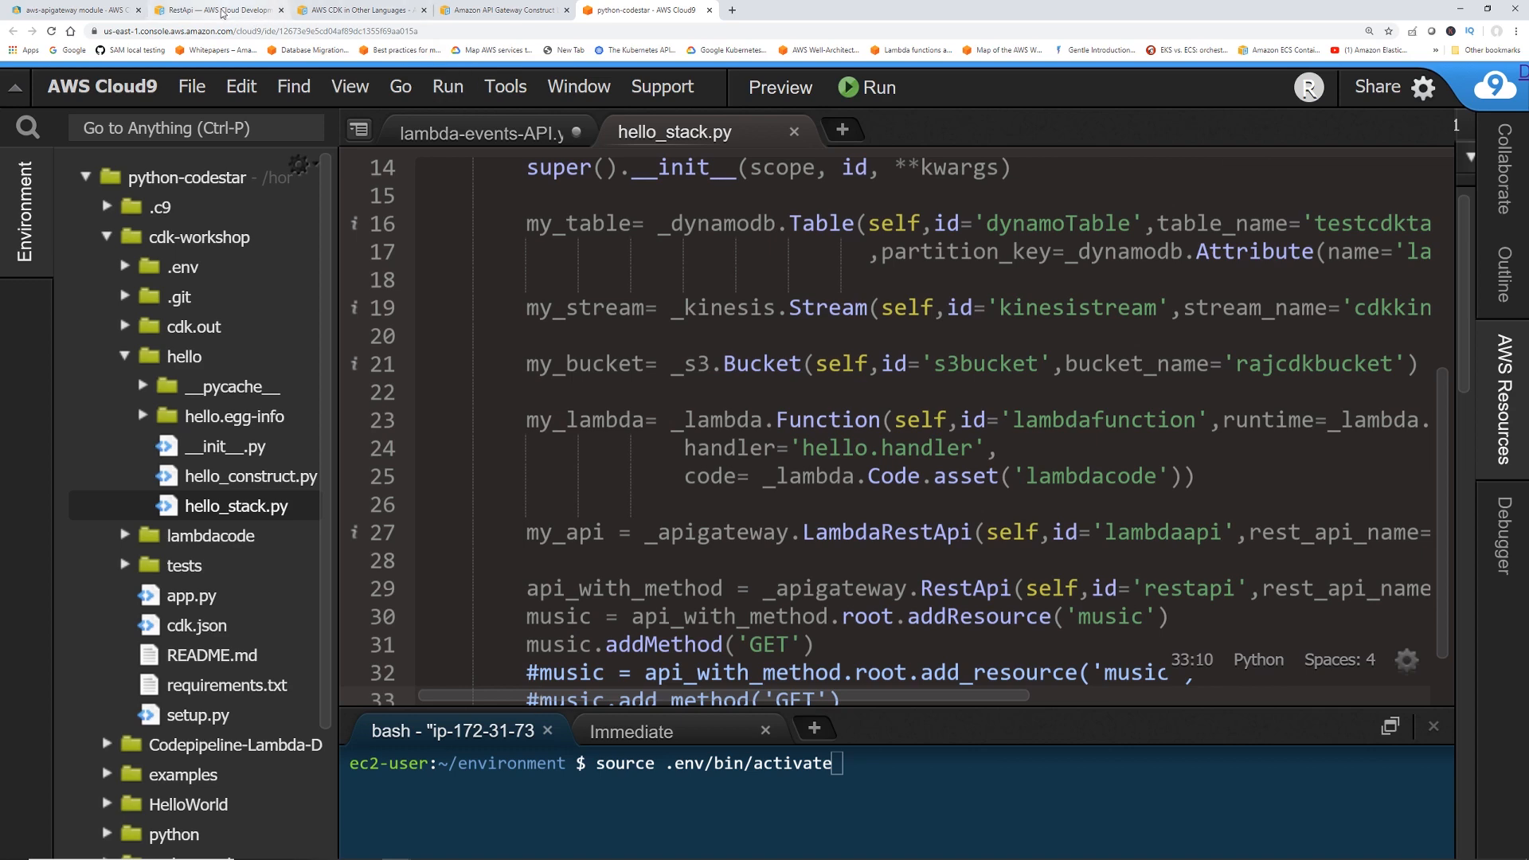
{"action": "left_click", "coordinate": [220, 10]}
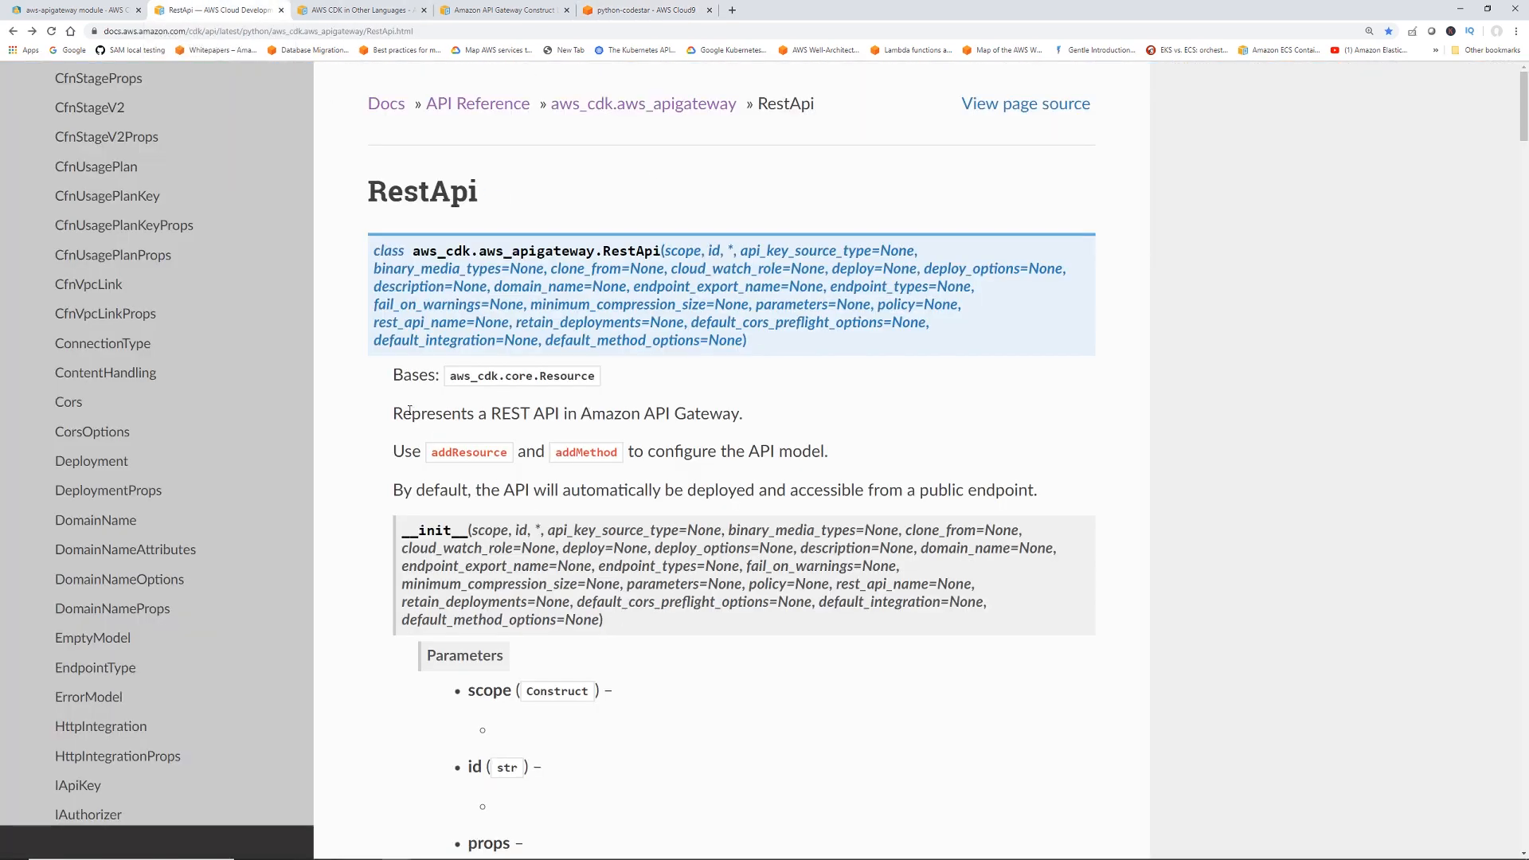
{"action": "mouse_move", "coordinate": [560, 466]}
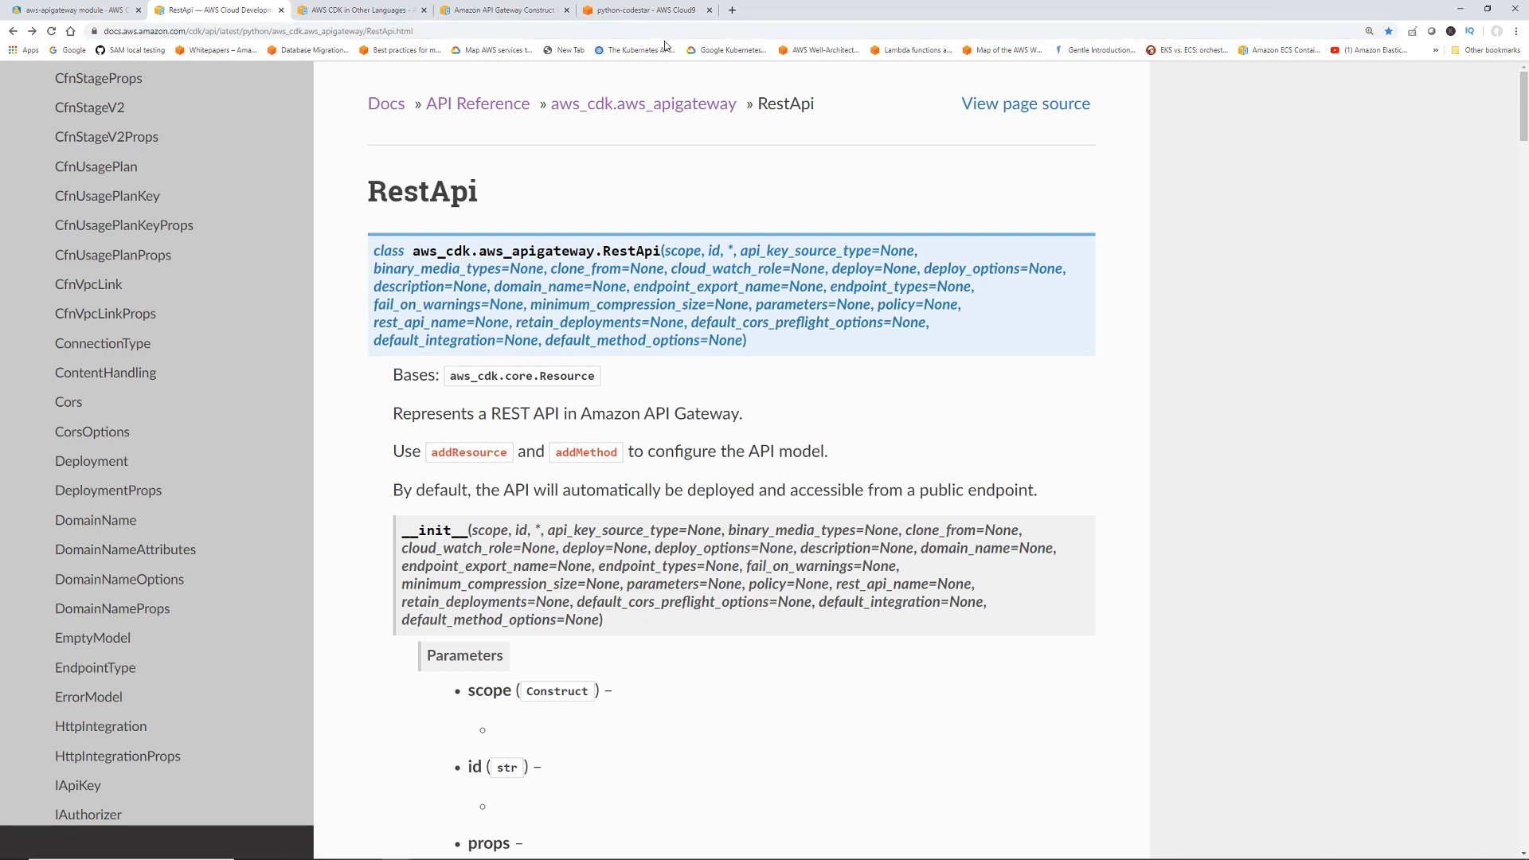
{"action": "left_click", "coordinate": [644, 9]}
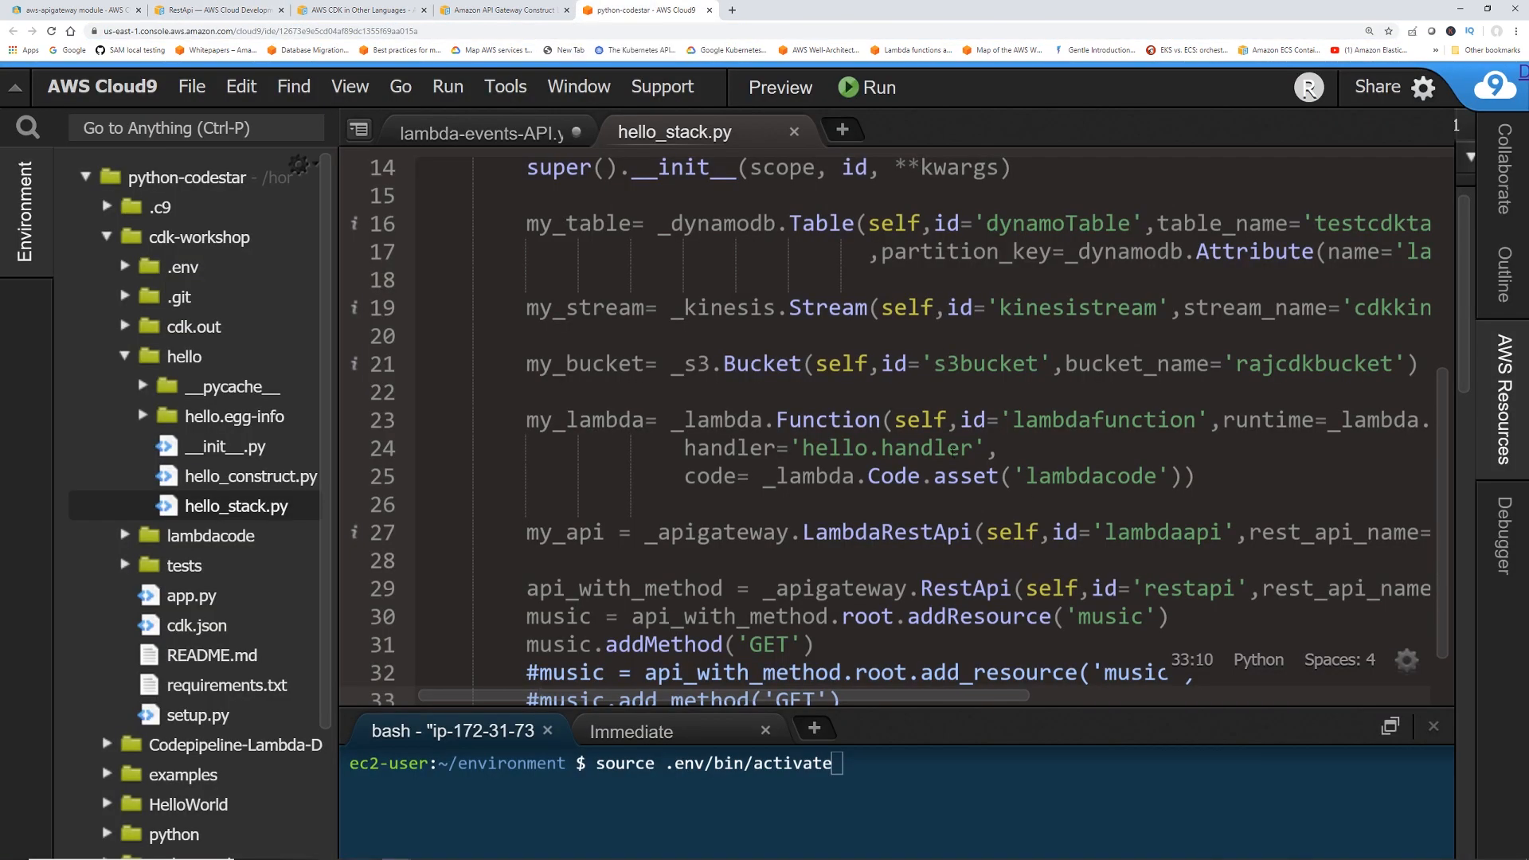
{"action": "scroll", "scroll_direction": "down", "scroll_amount": 3}
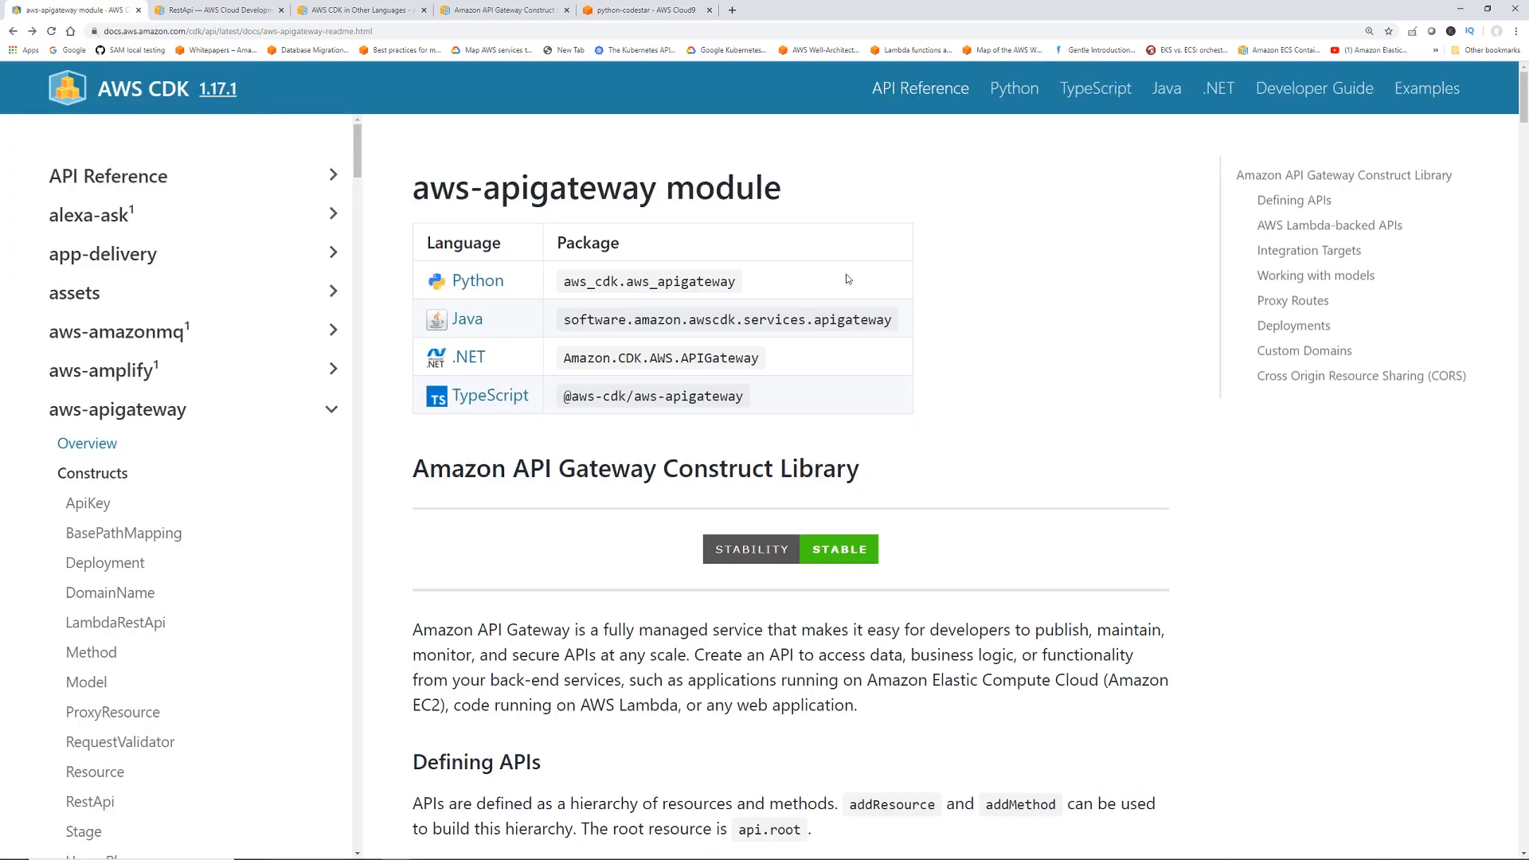
Read the books-api 'Defining APIs' example, then return to hello_stack.py
{"action": "scroll", "scroll_direction": "down", "scroll_amount": 3}
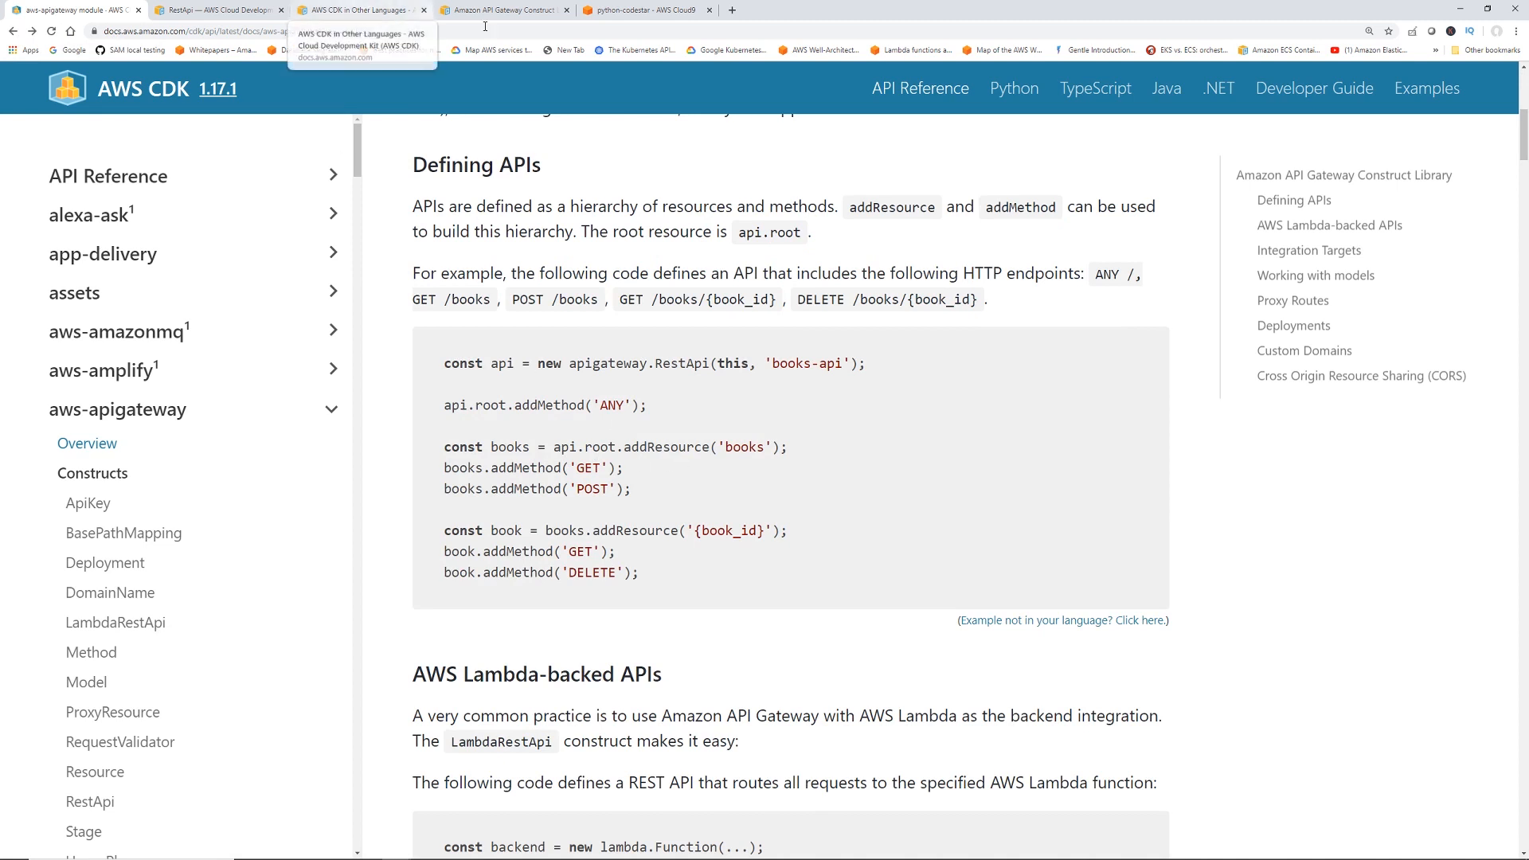
{"action": "left_click", "coordinate": [625, 10]}
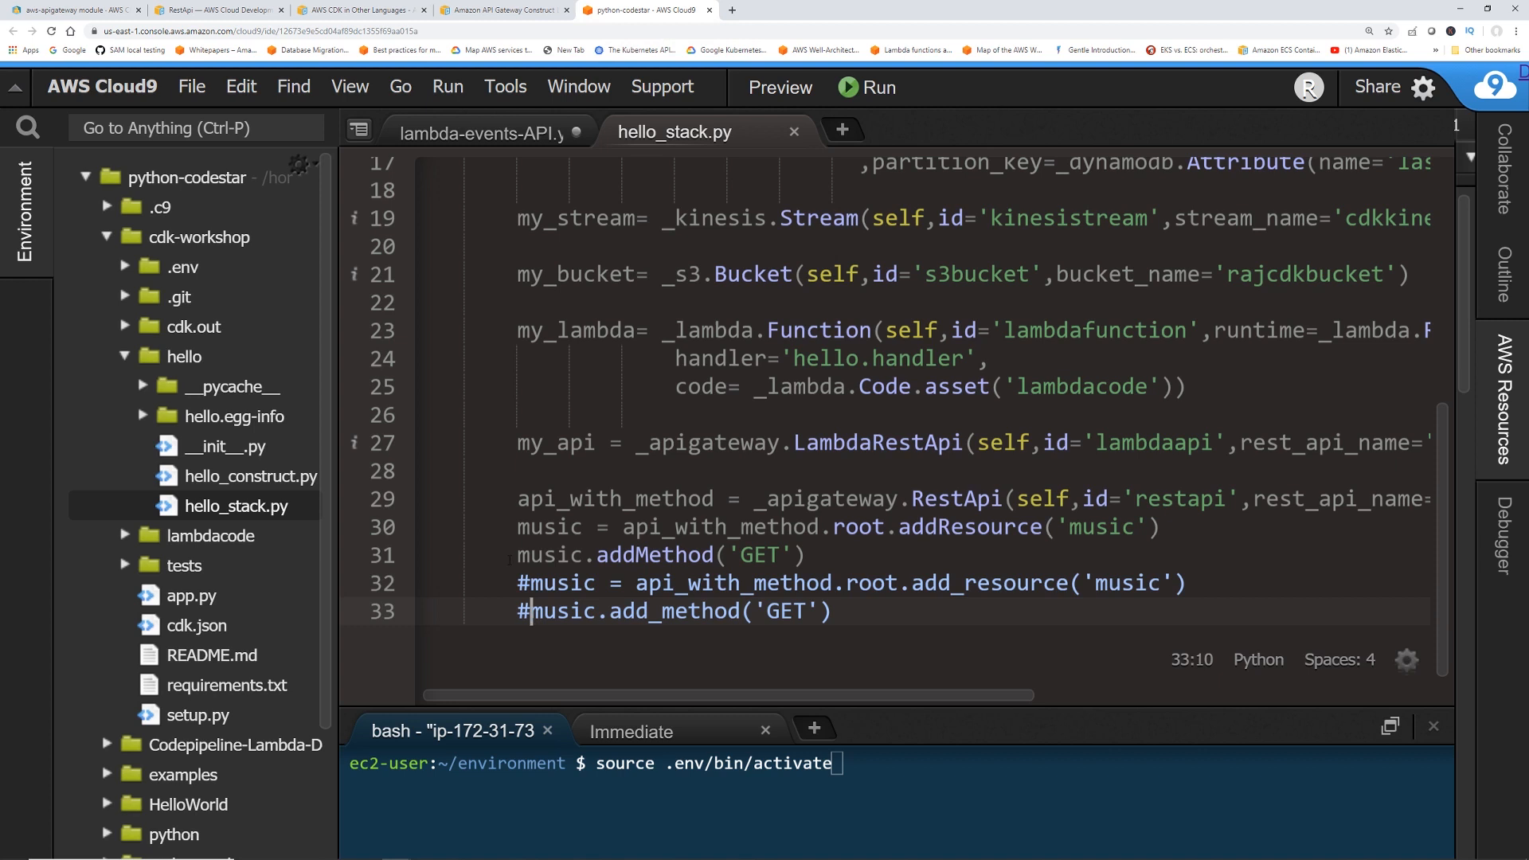
Change into cdk-workshop and run cdk bootstrap, which fails with an addResource AttributeError
{"action": "triple_click", "coordinate": [659, 555]}
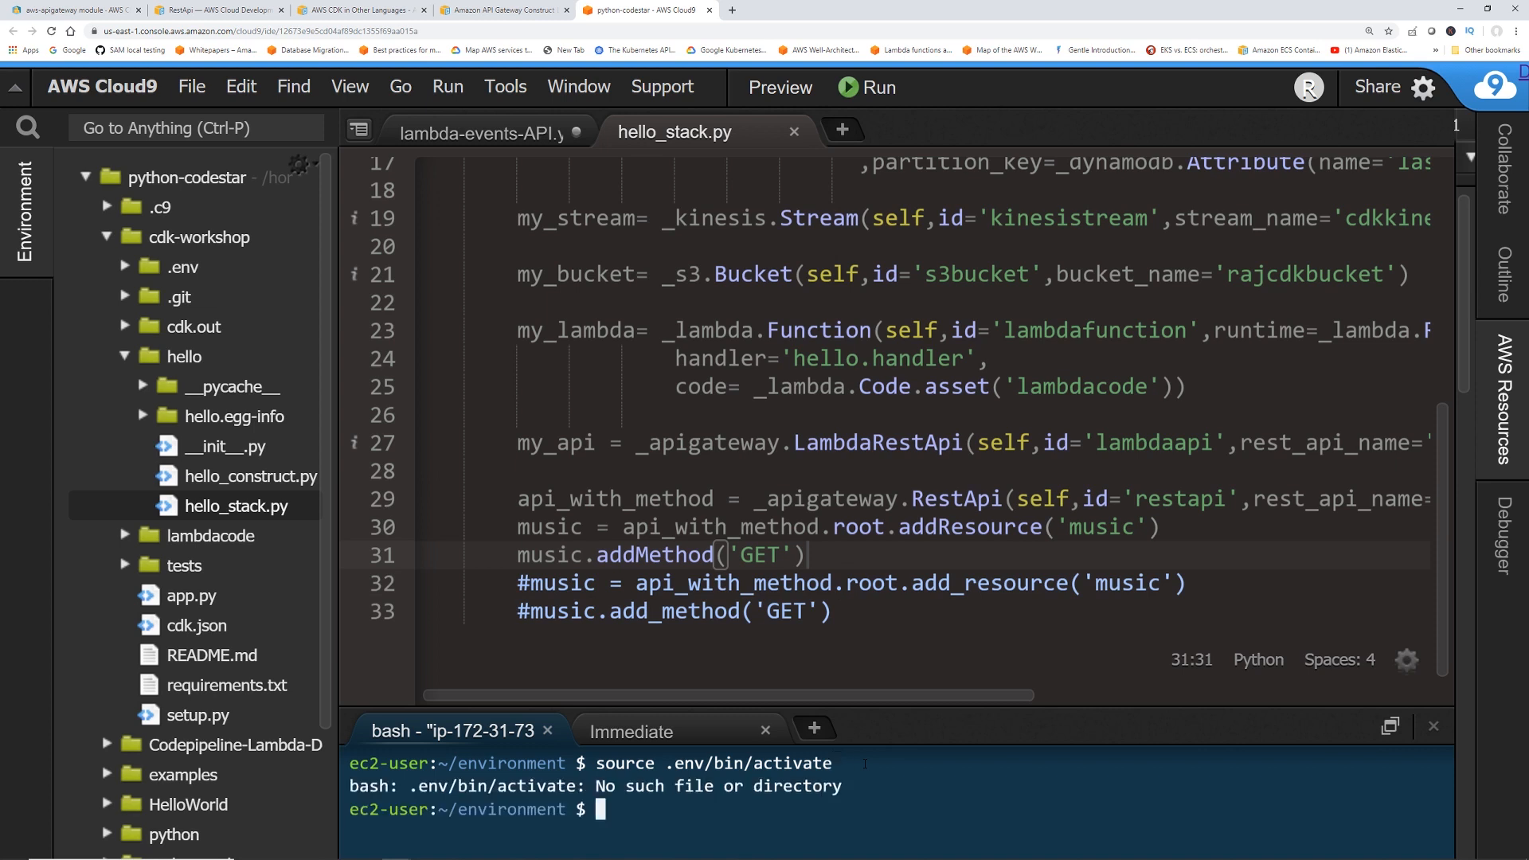
{"action": "type", "text": "cd cdk-workshop/"}
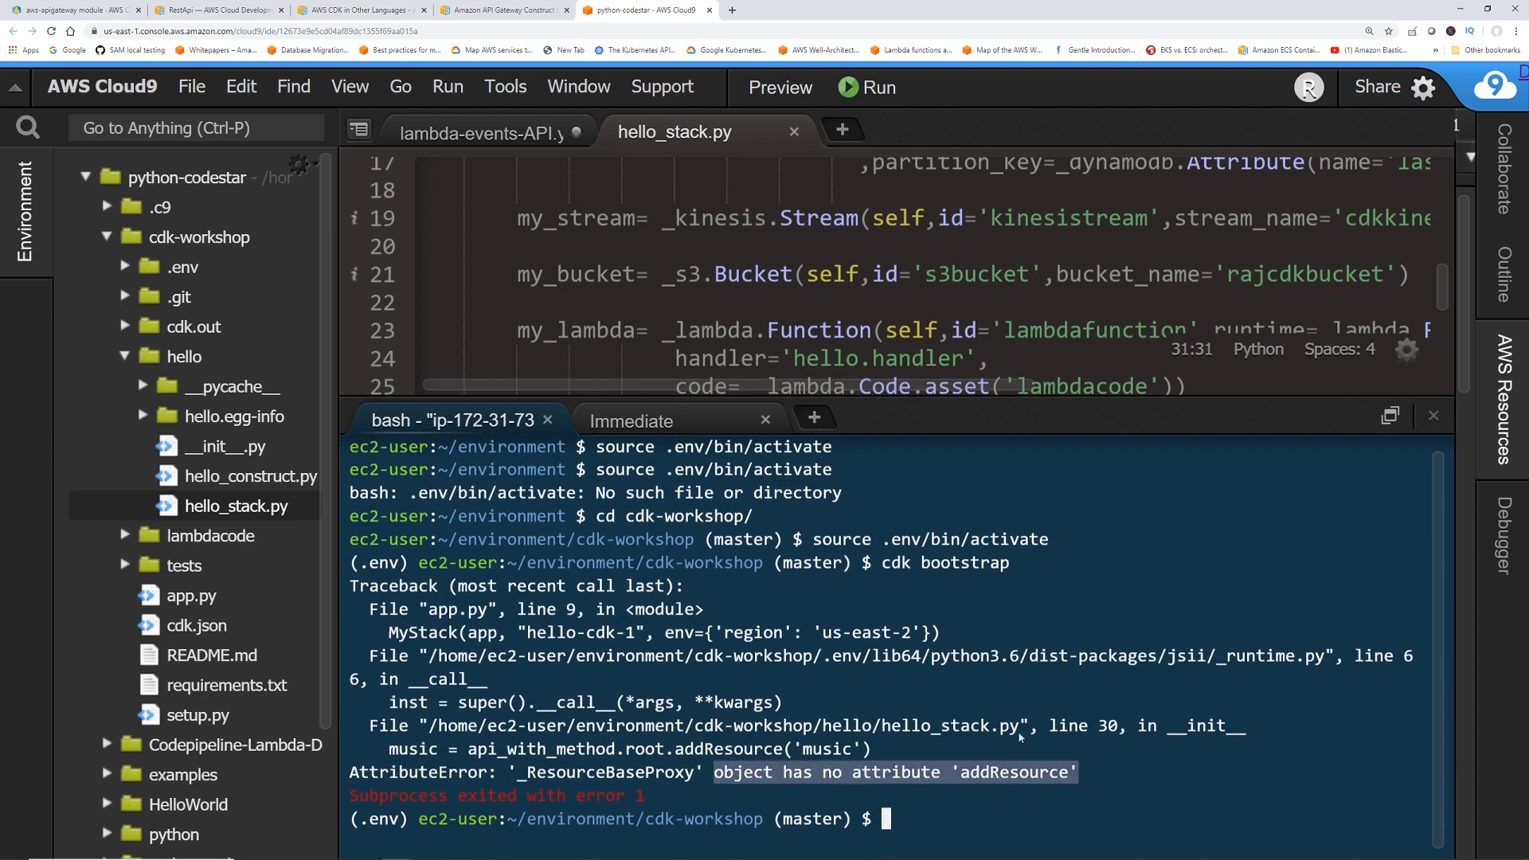
Reopen the RestApi class reference to check the addResource/addMethod usage note
{"action": "left_click", "coordinate": [217, 9]}
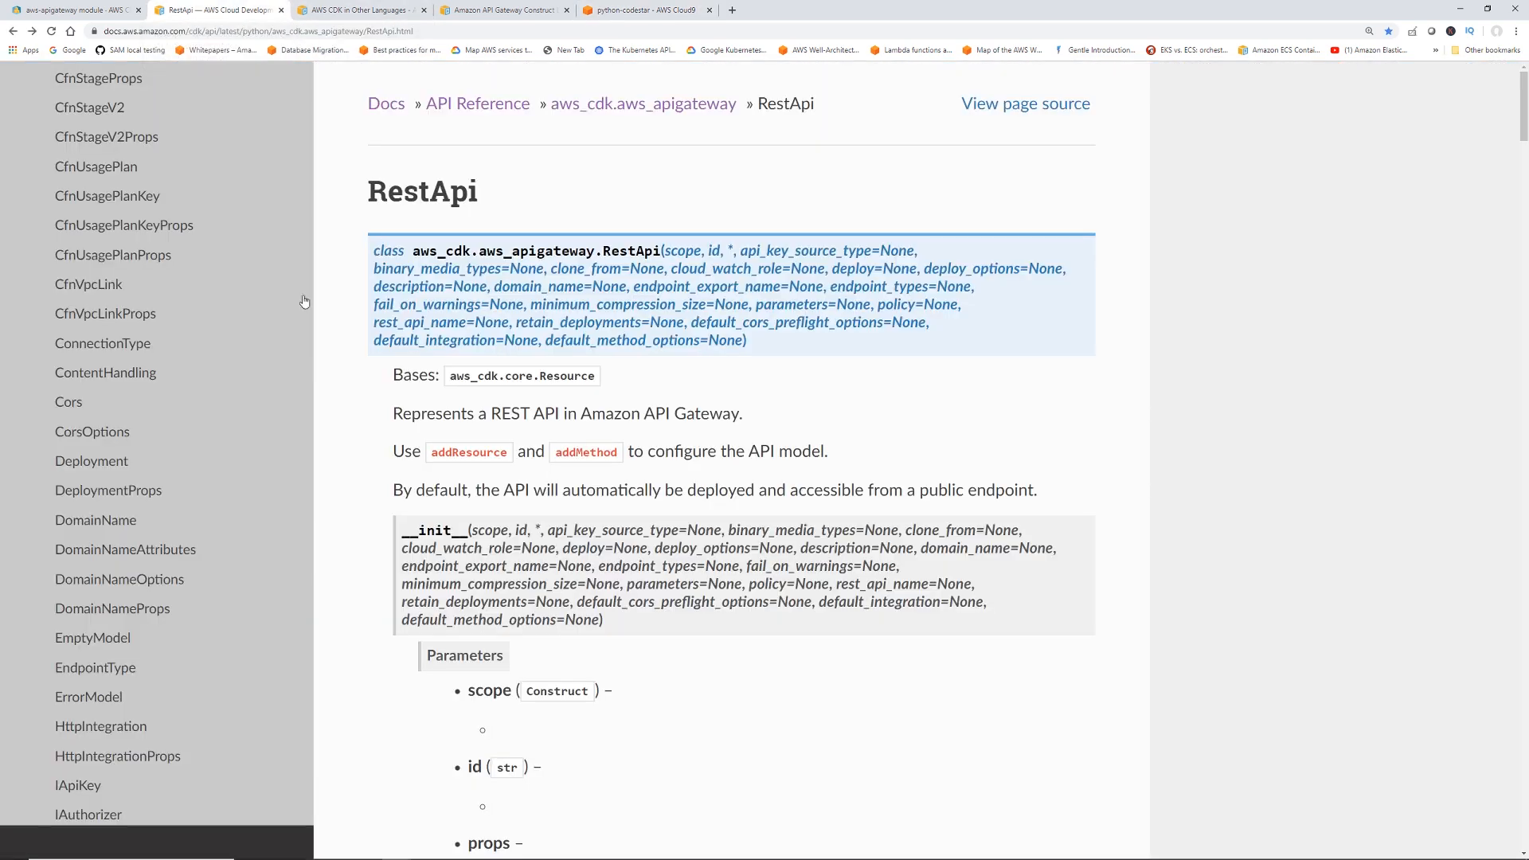
{"action": "mouse_move", "coordinate": [497, 466]}
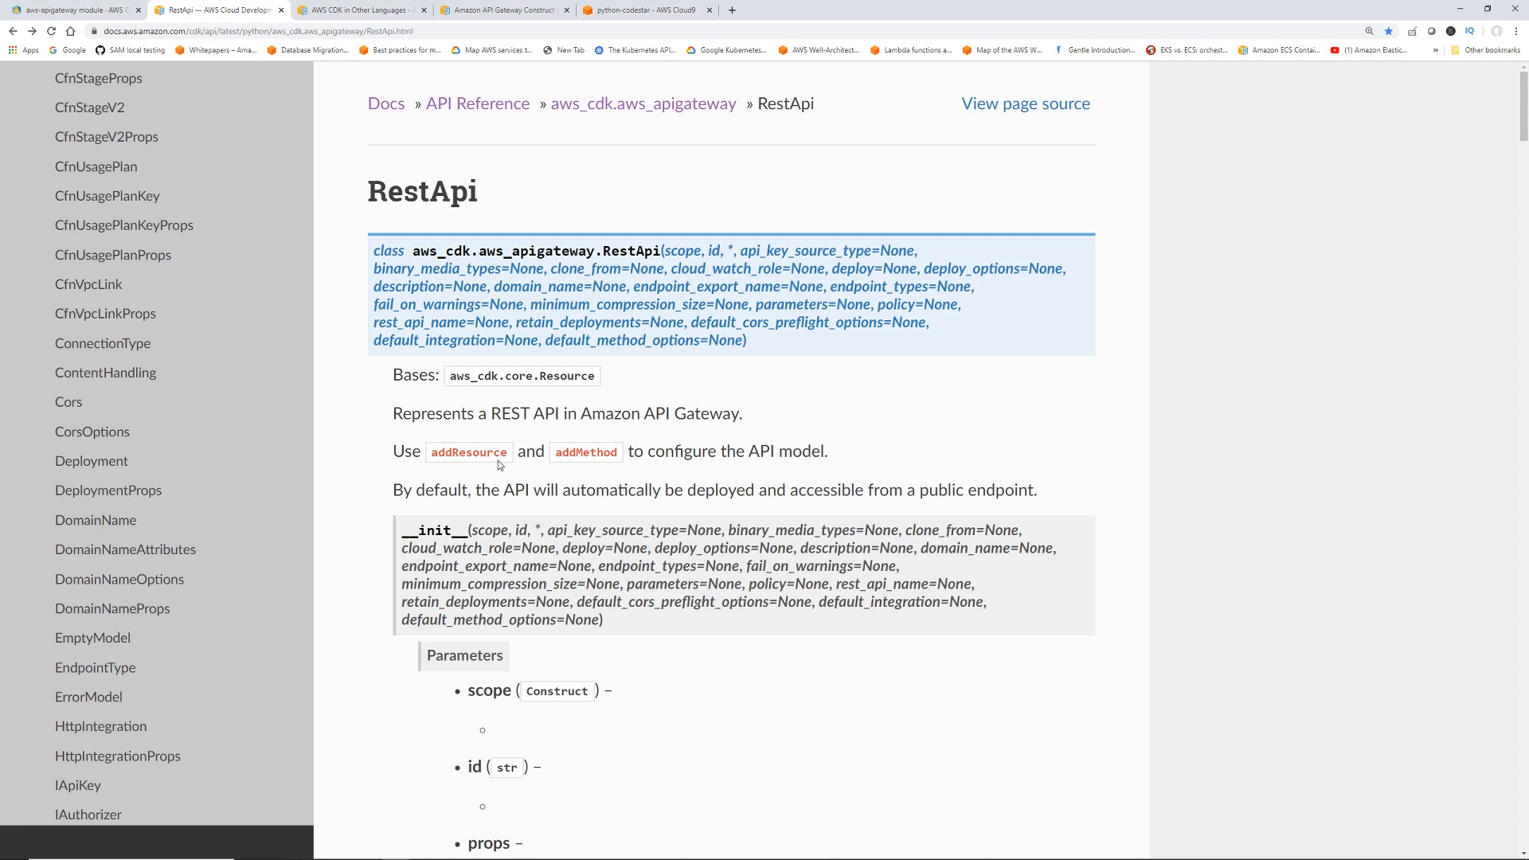
{"action": "mouse_move", "coordinate": [615, 449]}
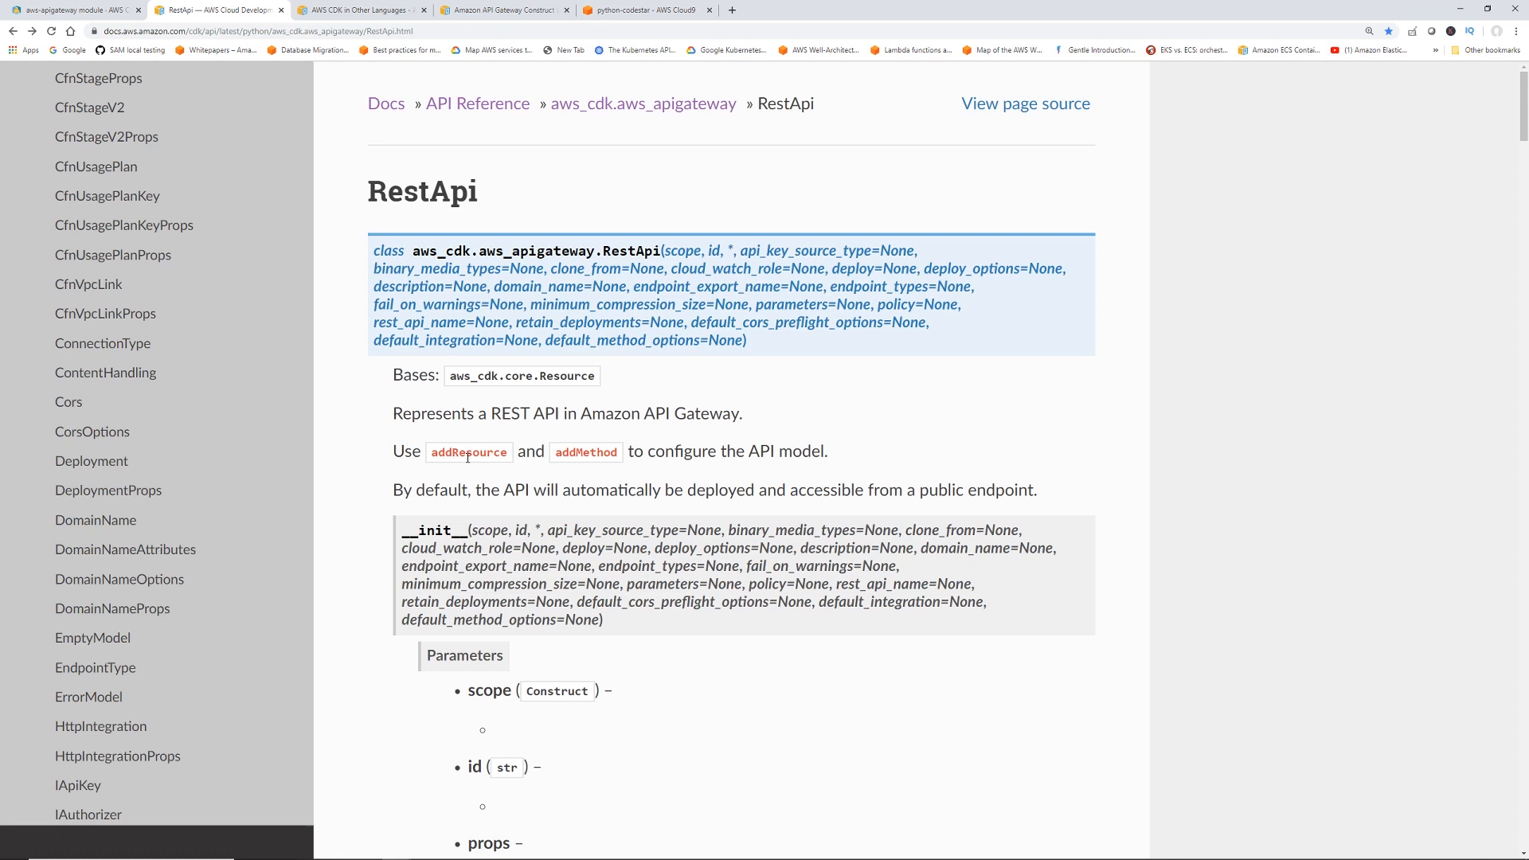
{"action": "mouse_move", "coordinate": [474, 464]}
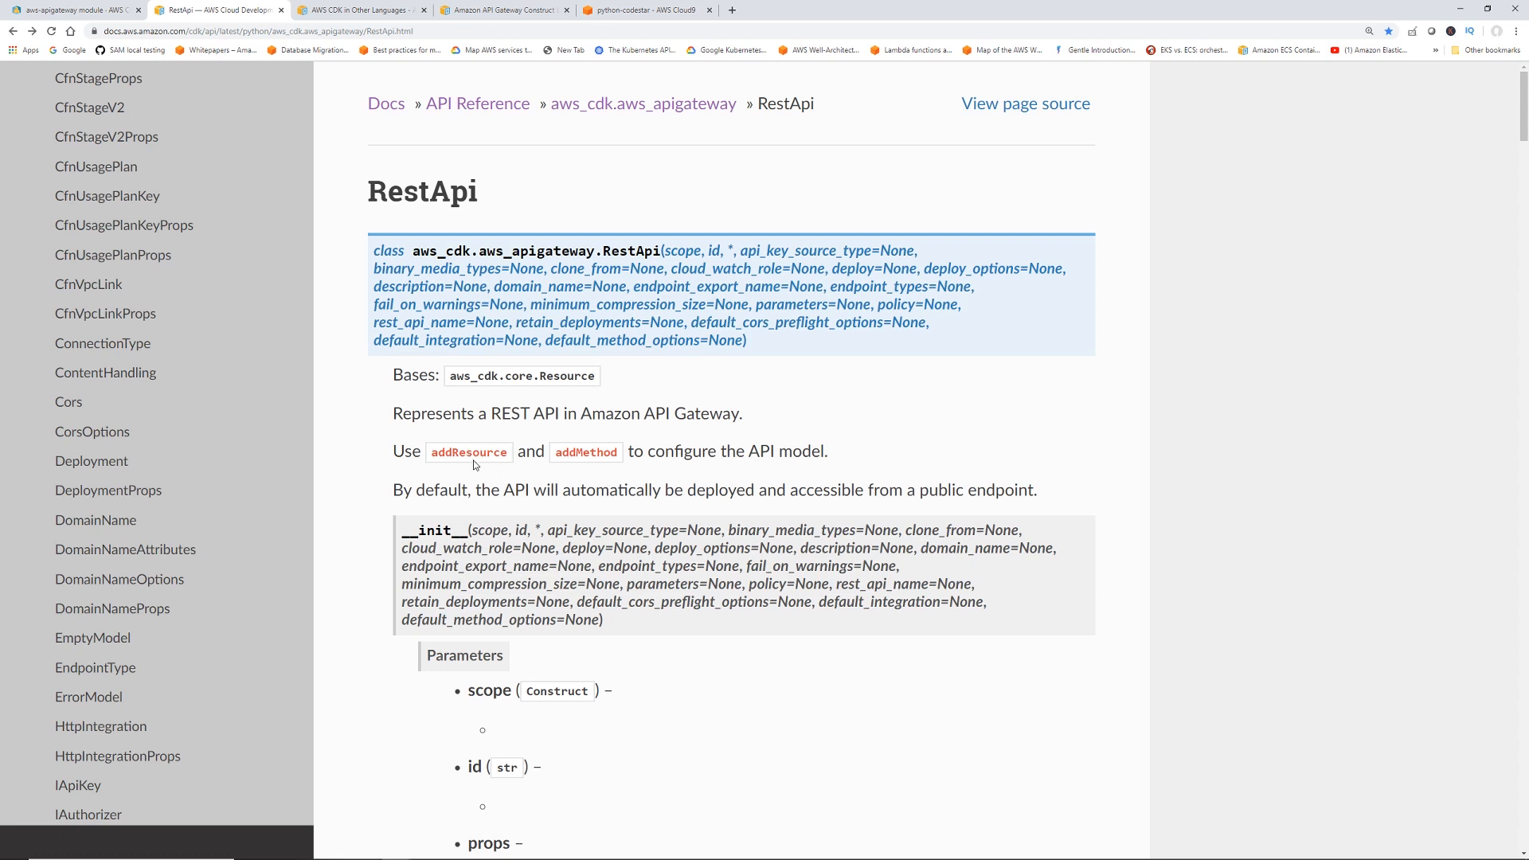
{"action": "mouse_move", "coordinate": [471, 461]}
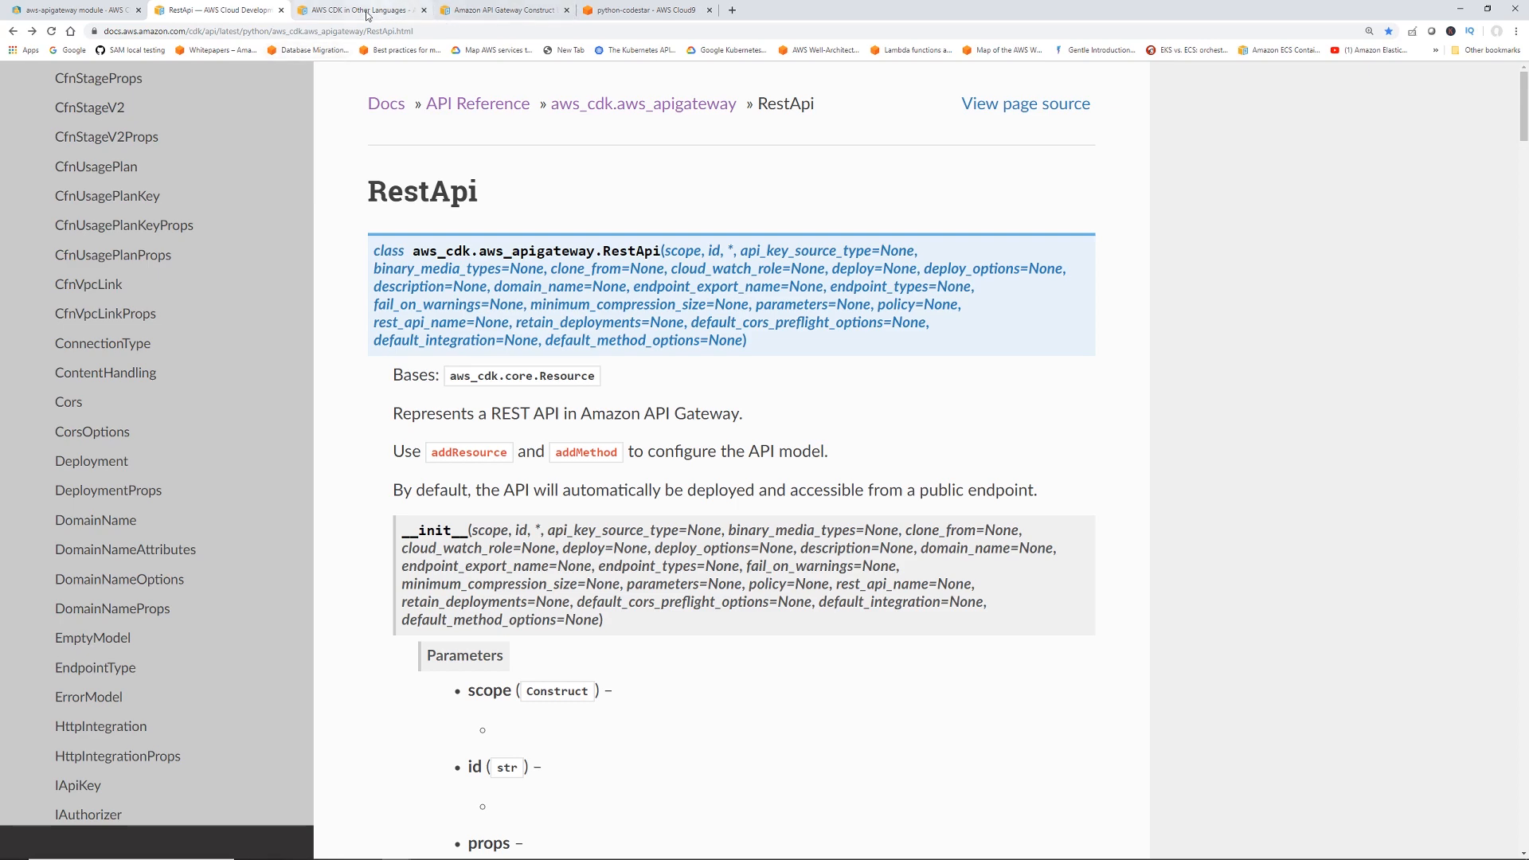
Highlight the guide's note that TypeScript addCorsRule becomes snake_cased add_cors_rule in Python
{"action": "left_click", "coordinate": [361, 9]}
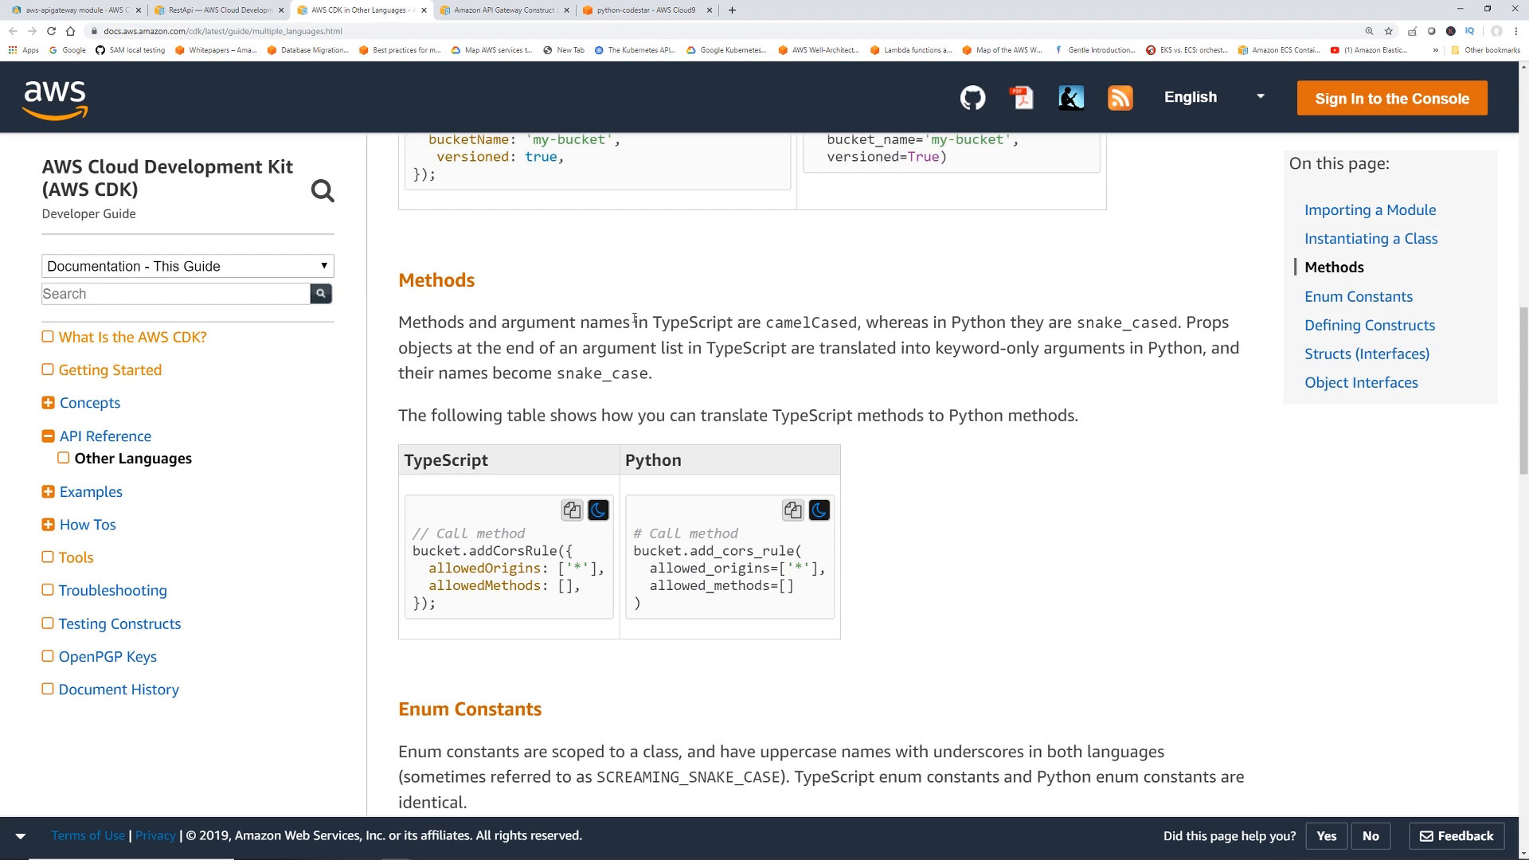
{"action": "left_click_drag", "start_coordinate": [398, 322], "coordinate": [760, 321]}
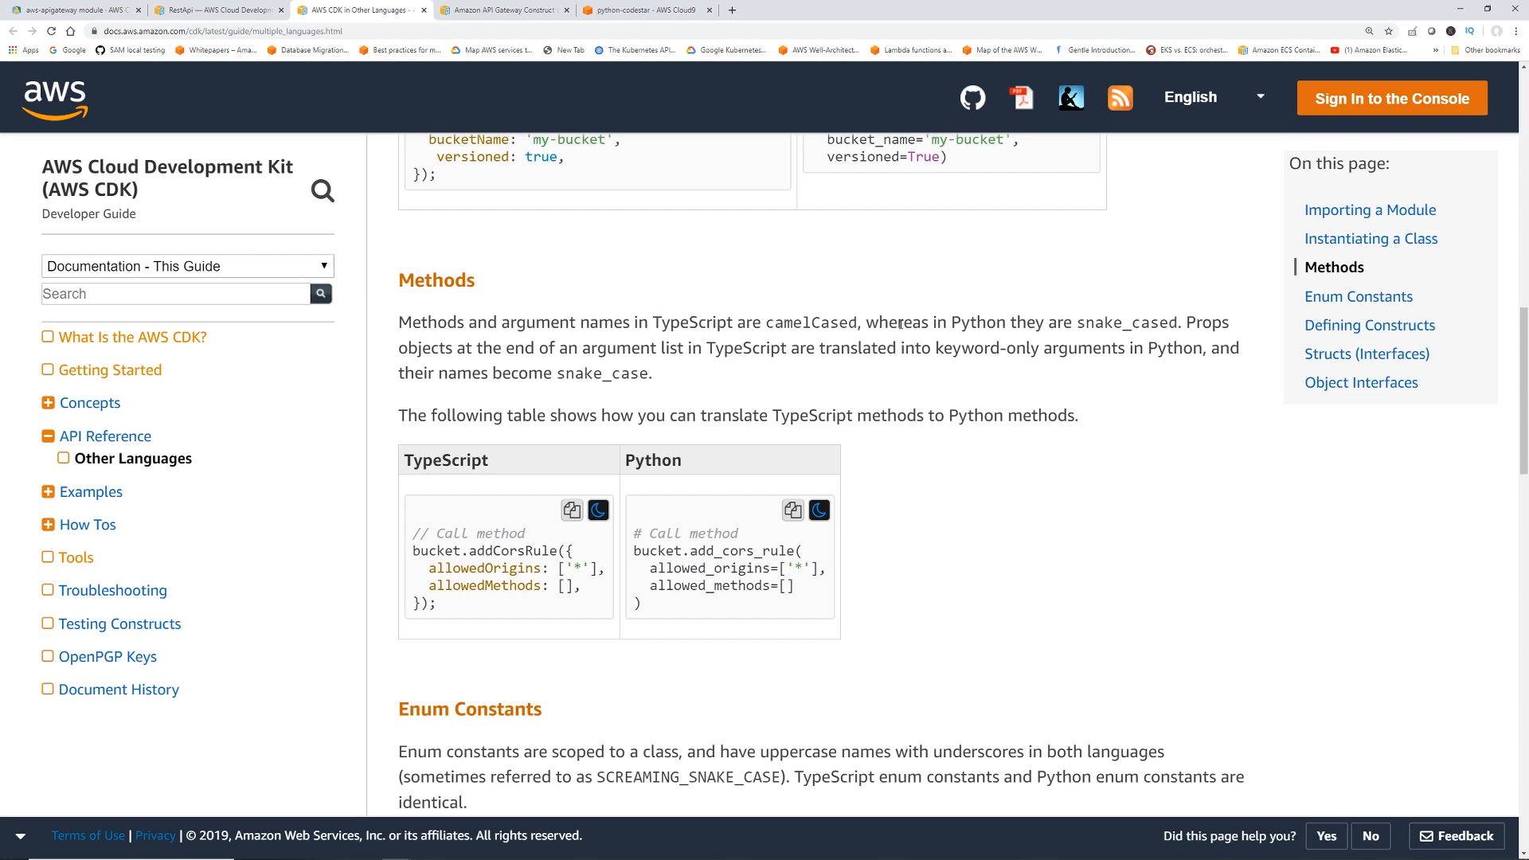
{"action": "left_click_drag", "start_coordinate": [866, 321], "coordinate": [1178, 322]}
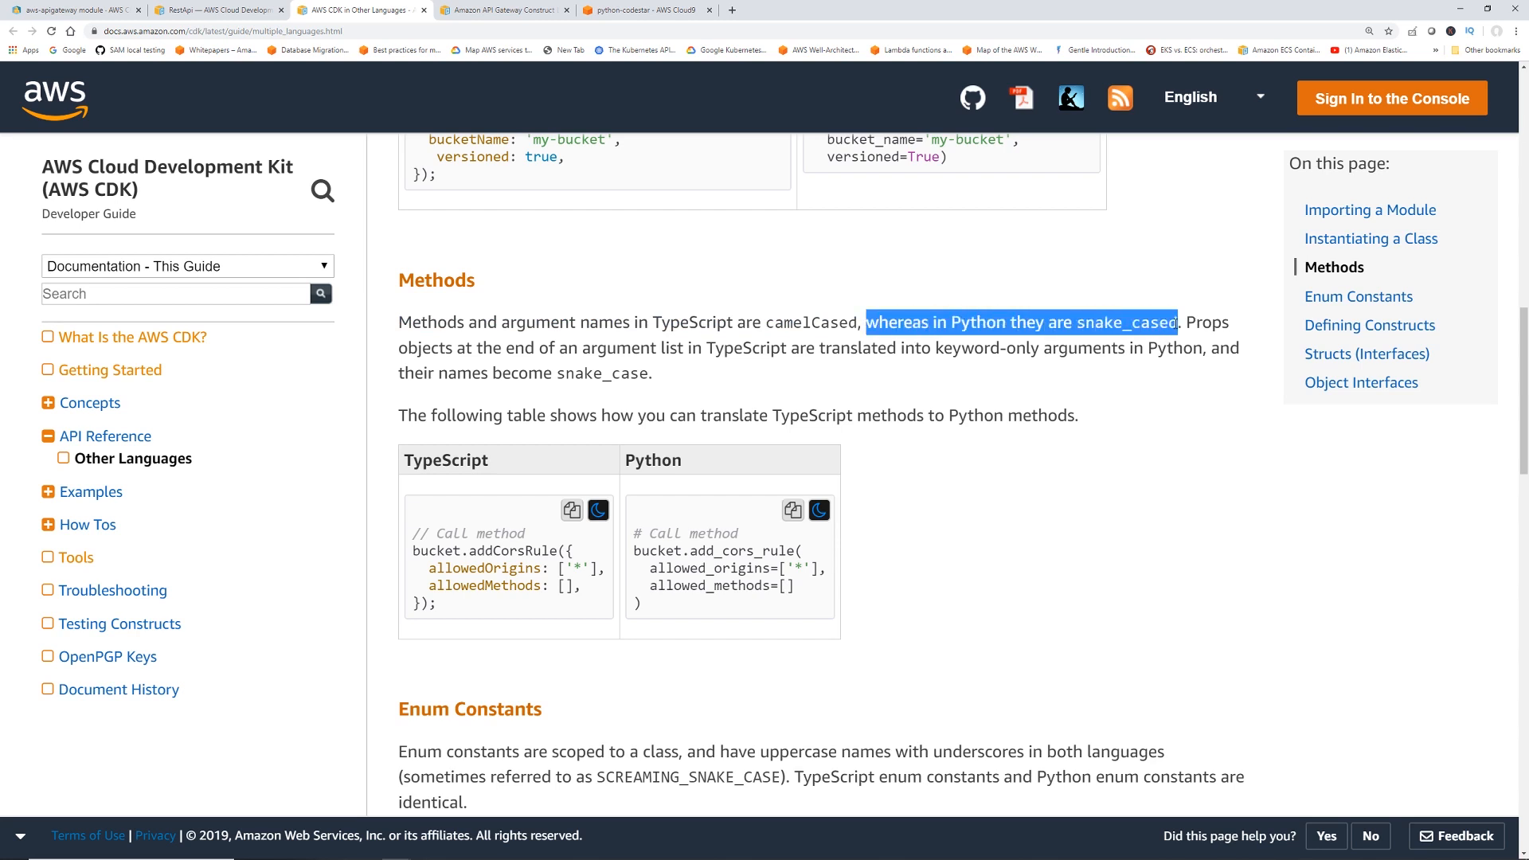
{"action": "left_click", "coordinate": [472, 553]}
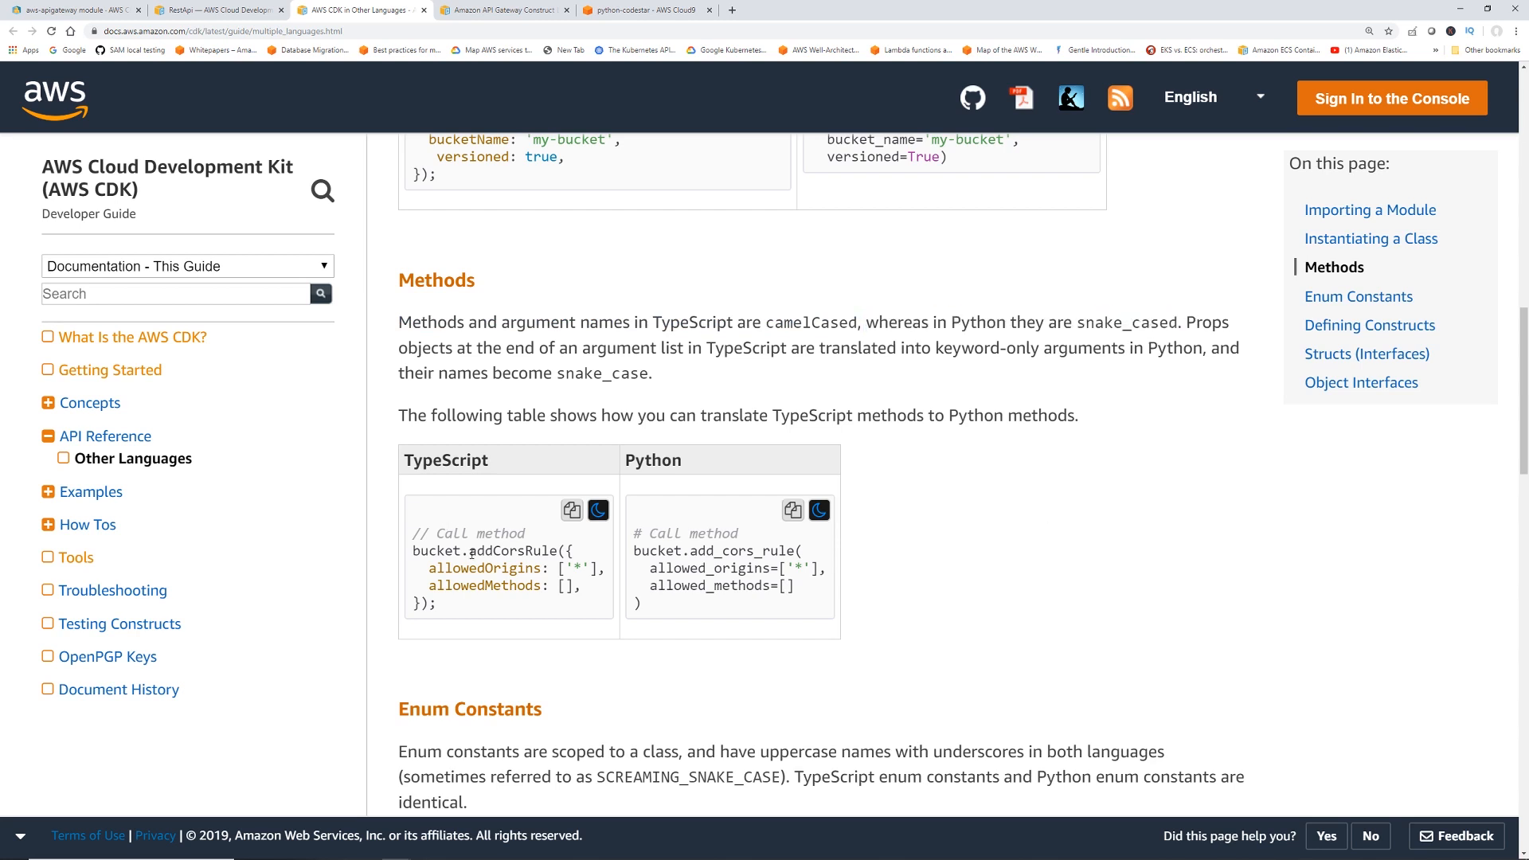
{"action": "double_click", "coordinate": [512, 551]}
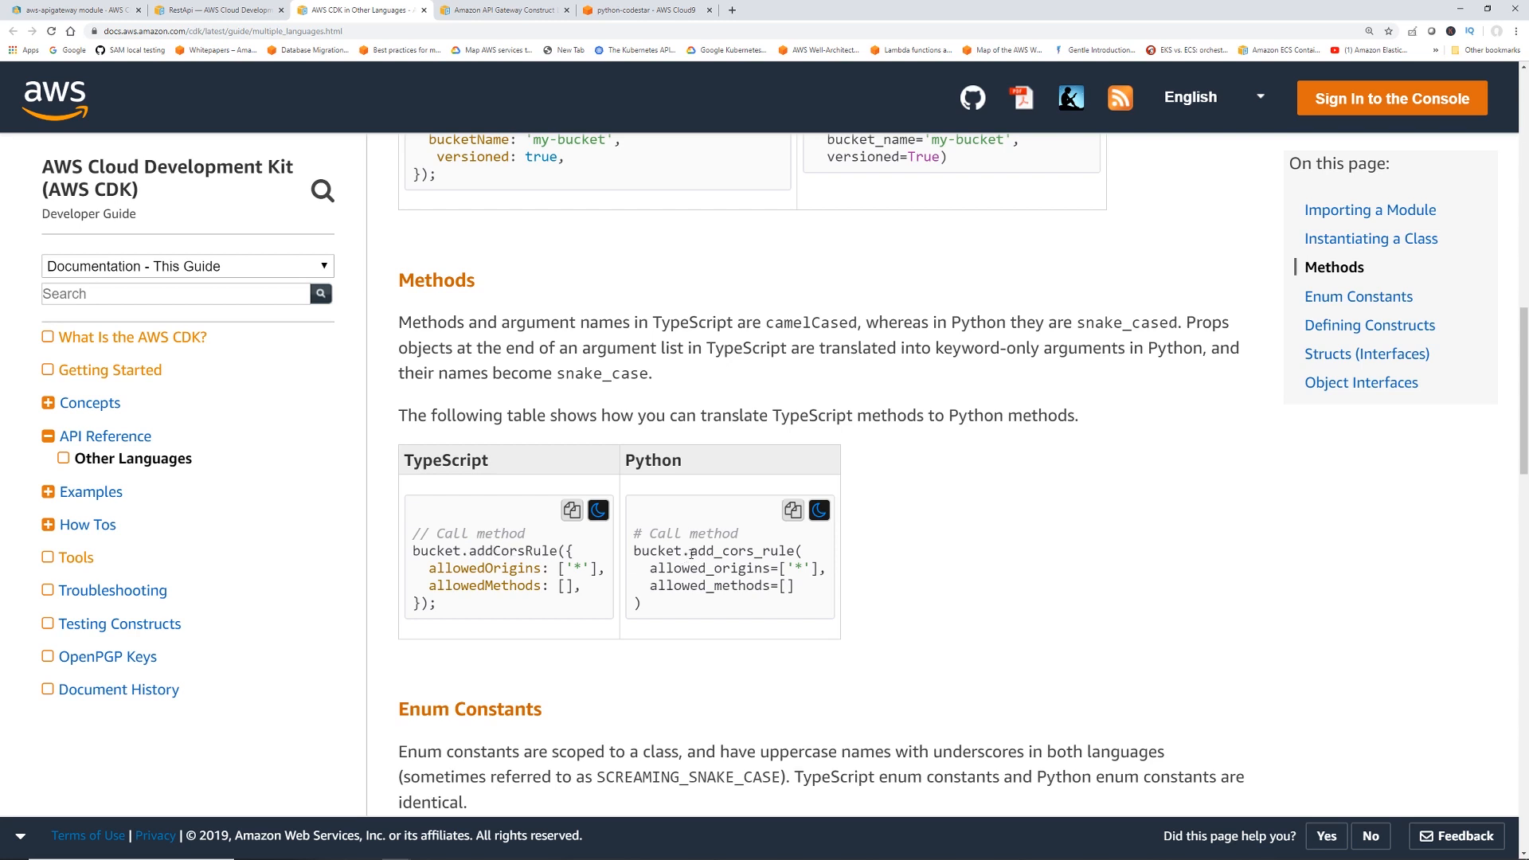
{"action": "double_click", "coordinate": [701, 551]}
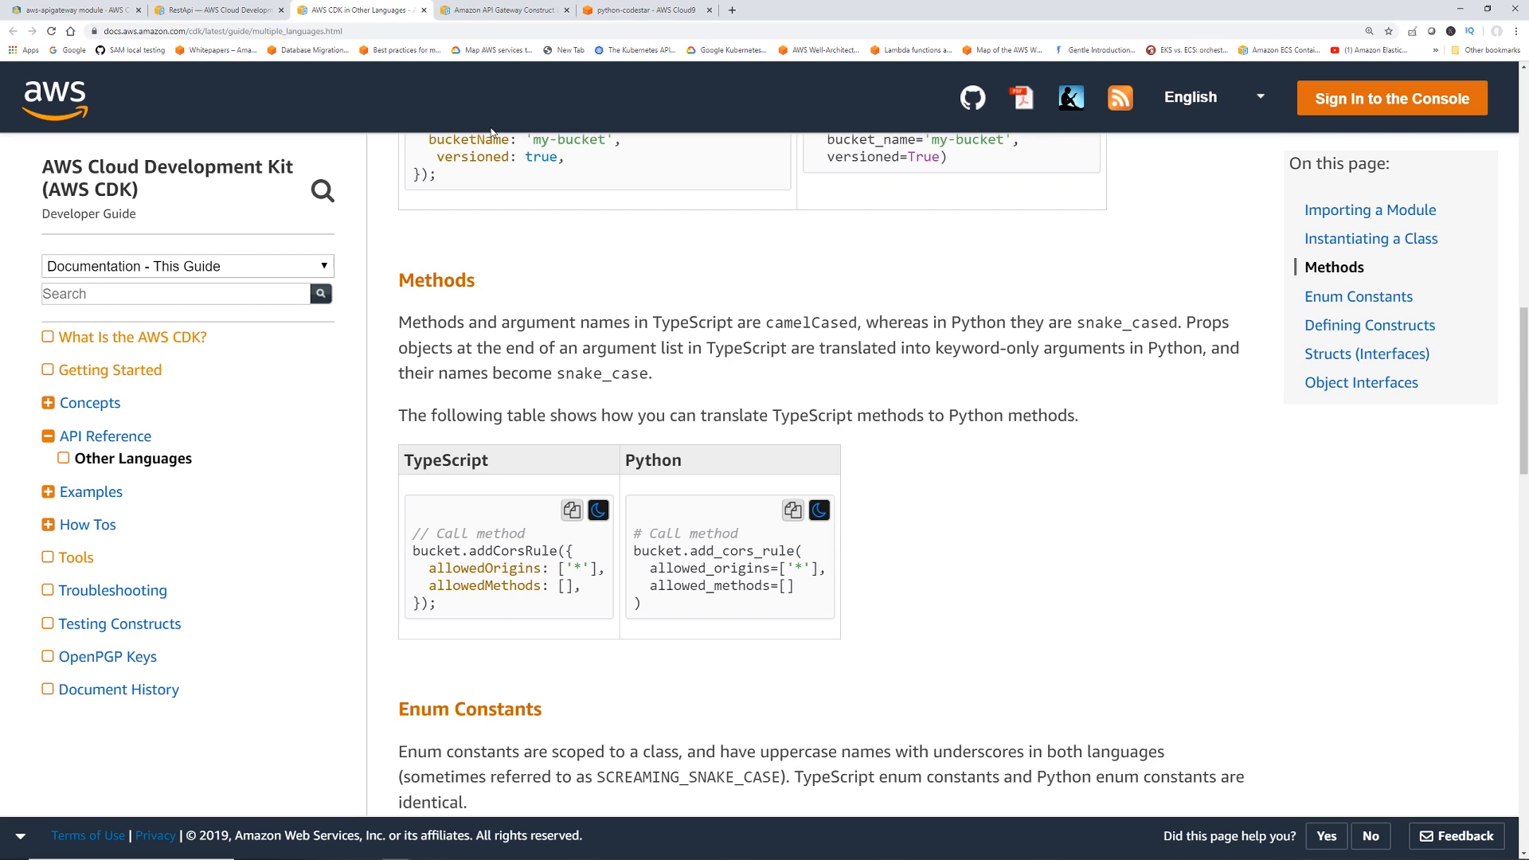
{"action": "left_click", "coordinate": [644, 10]}
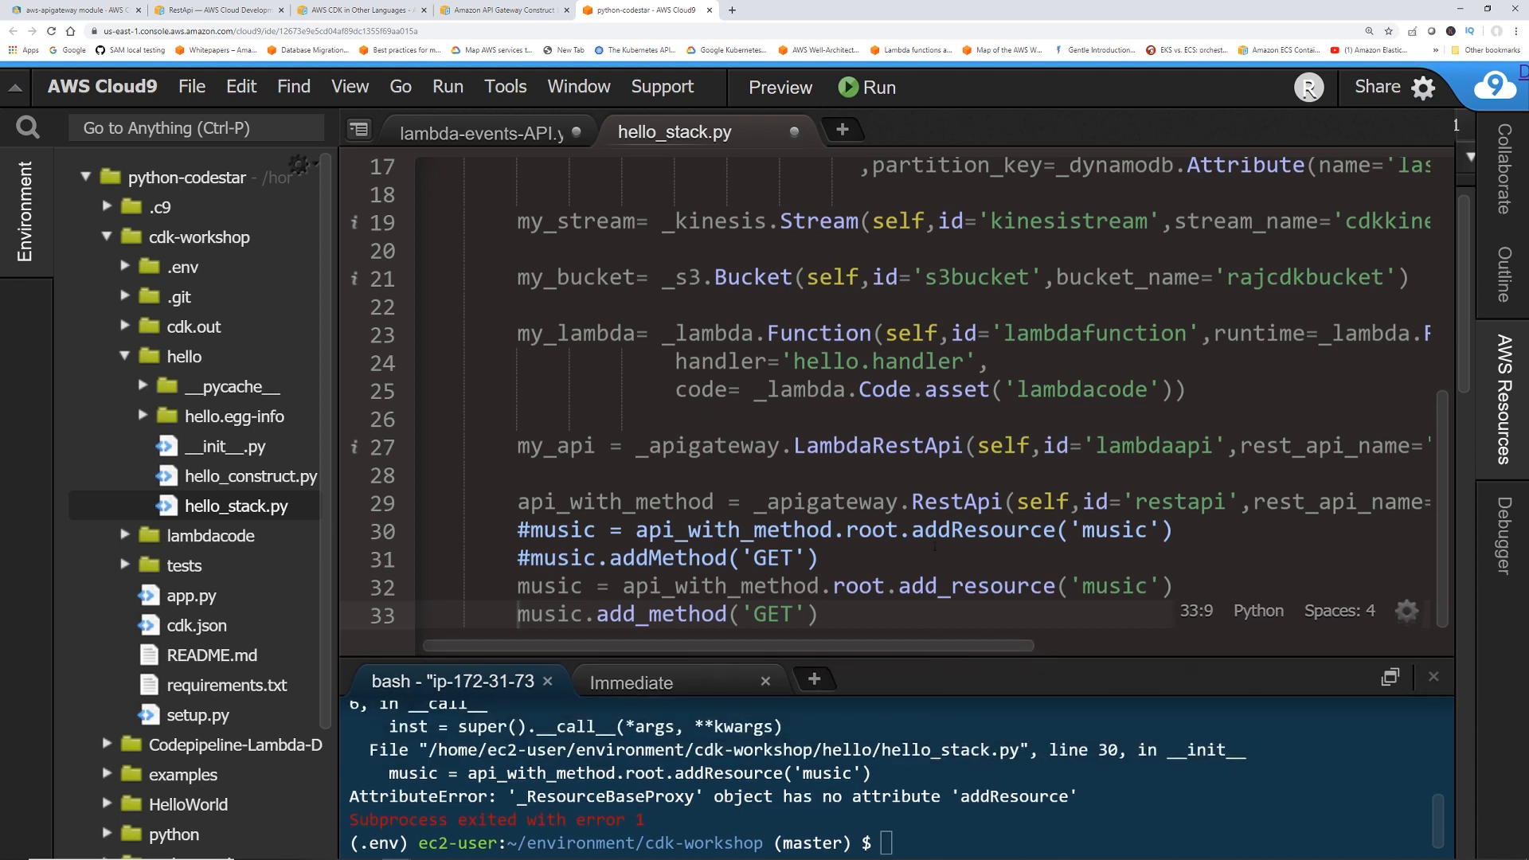
Rerun cdk bootstrap with the snake_case calls, then run cdk deploy hello-cdk-1
{"action": "type", "text": "cdk bootstrap"}
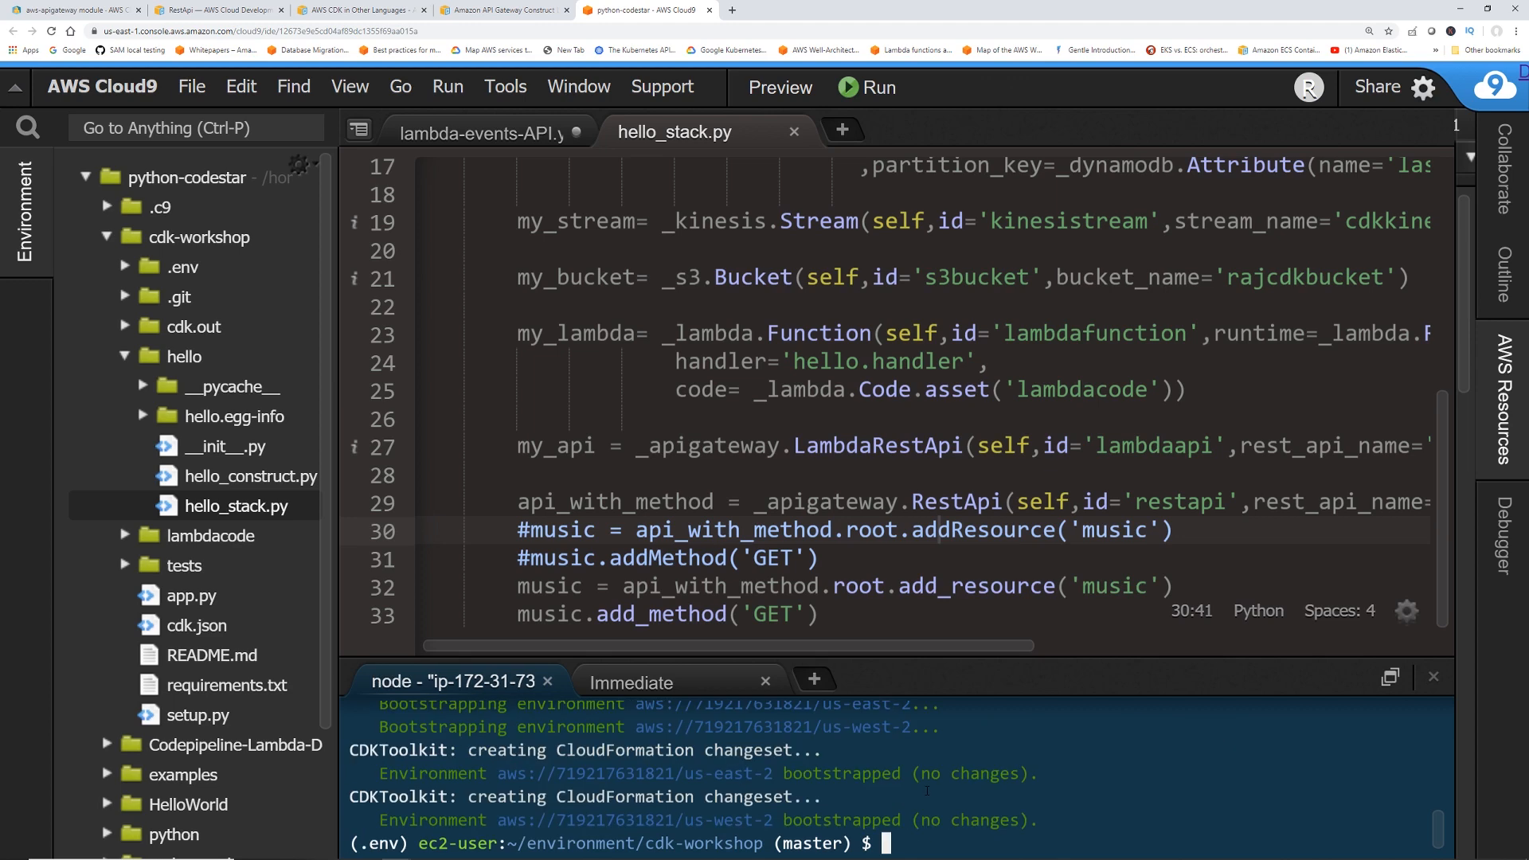
{"action": "type", "text": "cdk deploy hello-cdk-1"}
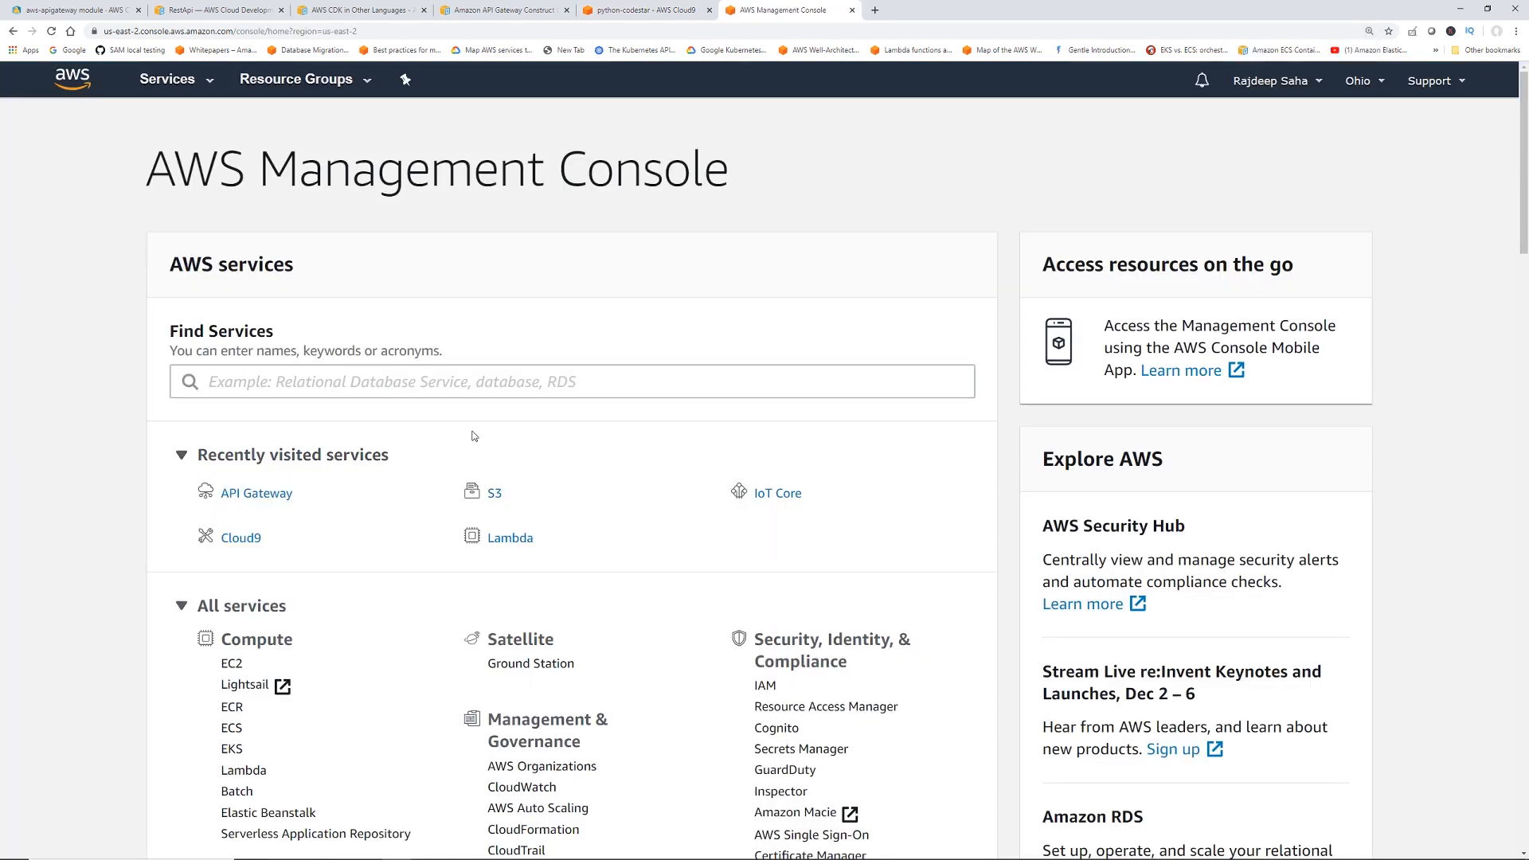
Inspect cdkrestapi_music's /music GET method and its MOCK integration in API Gateway
{"action": "left_click", "coordinate": [256, 493]}
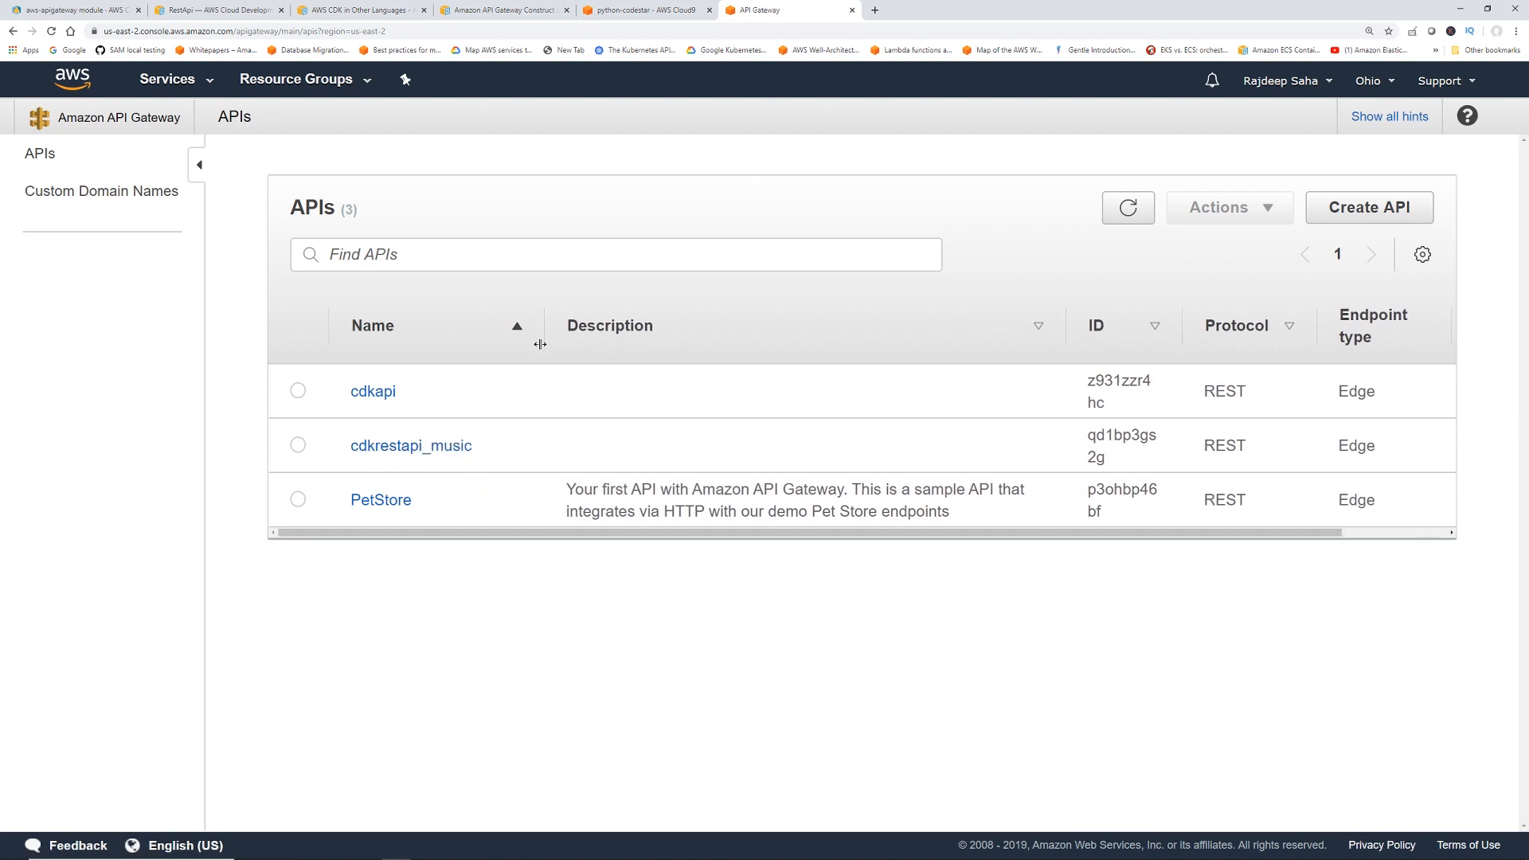
{"action": "left_click", "coordinate": [411, 446]}
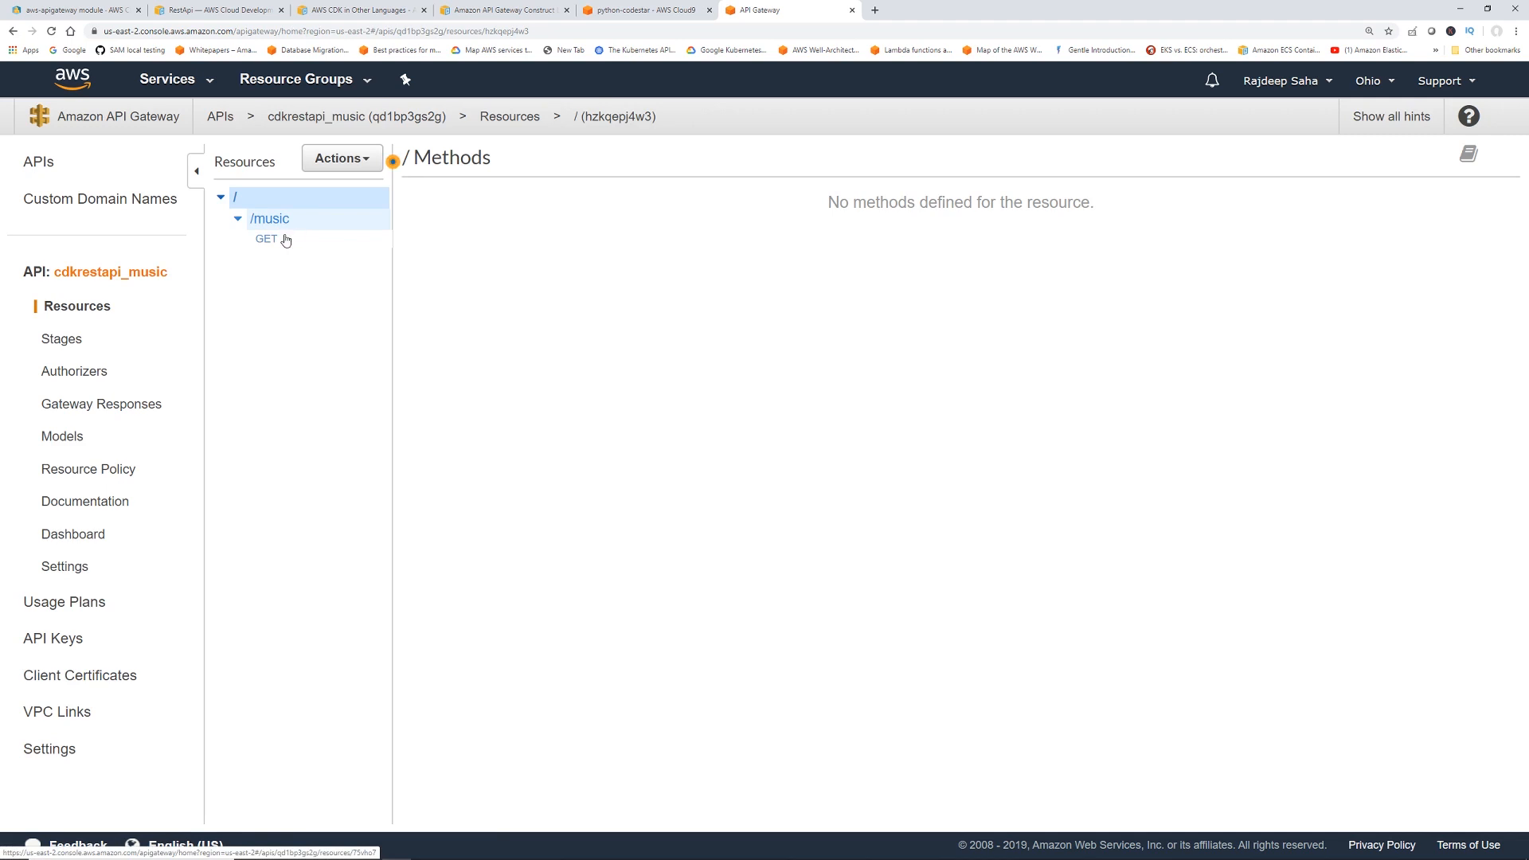
{"action": "left_click", "coordinate": [265, 238]}
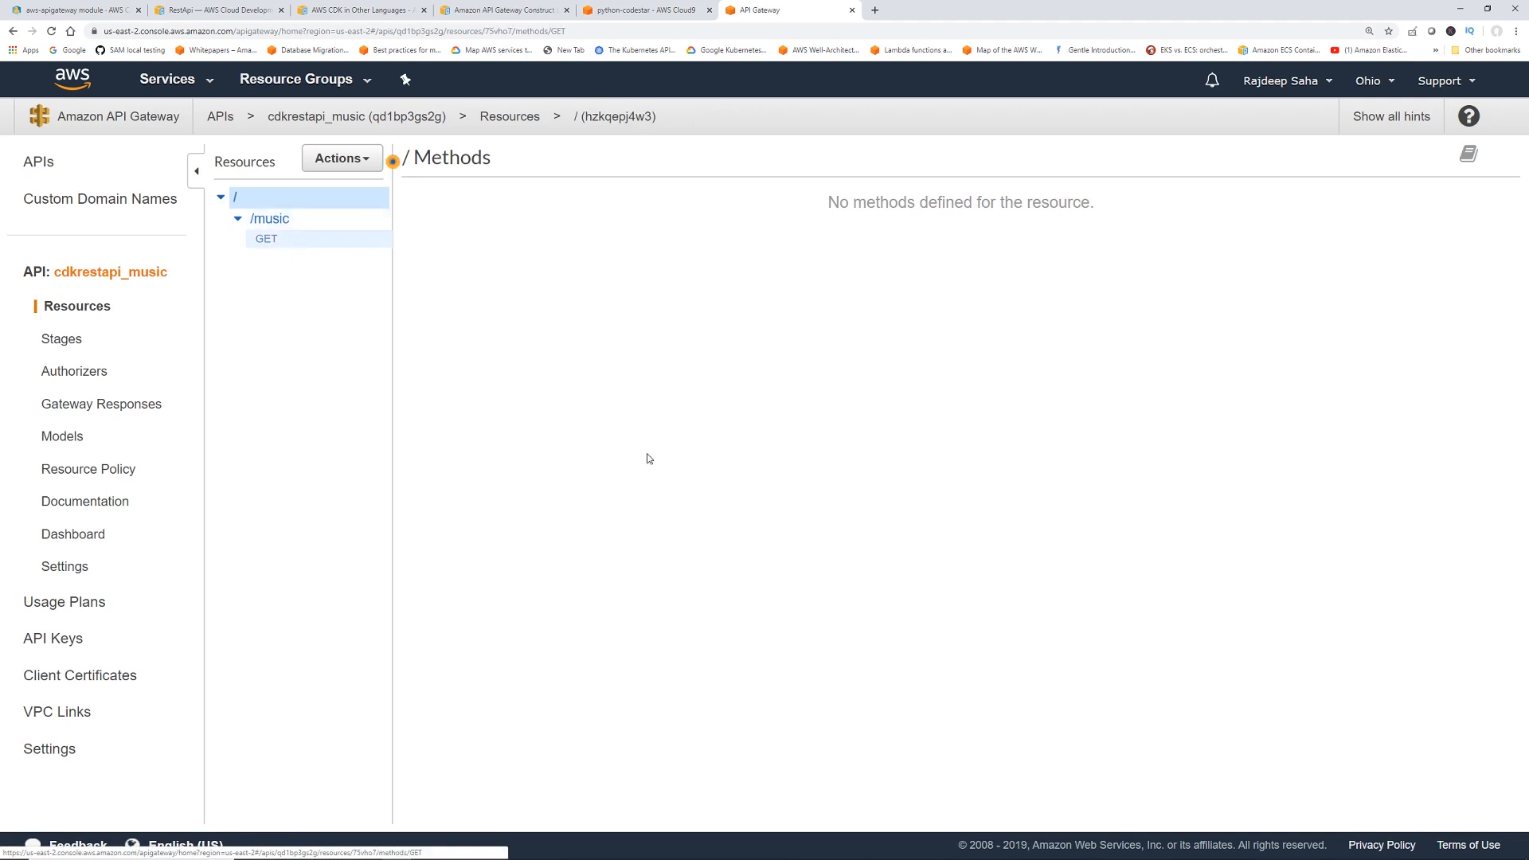
{"action": "left_click", "coordinate": [265, 239]}
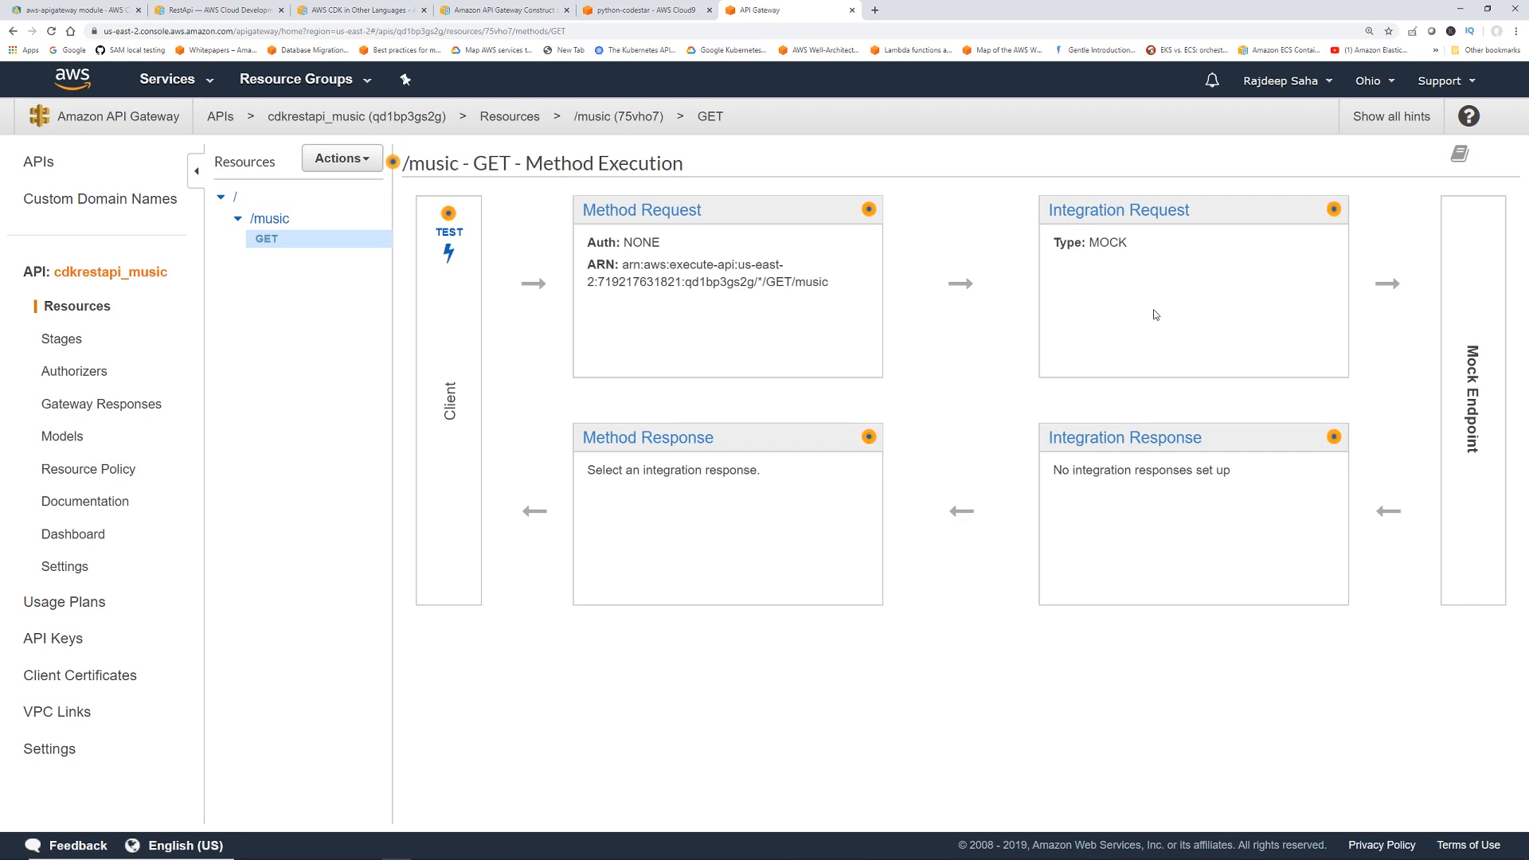
{"action": "left_click", "coordinate": [639, 10]}
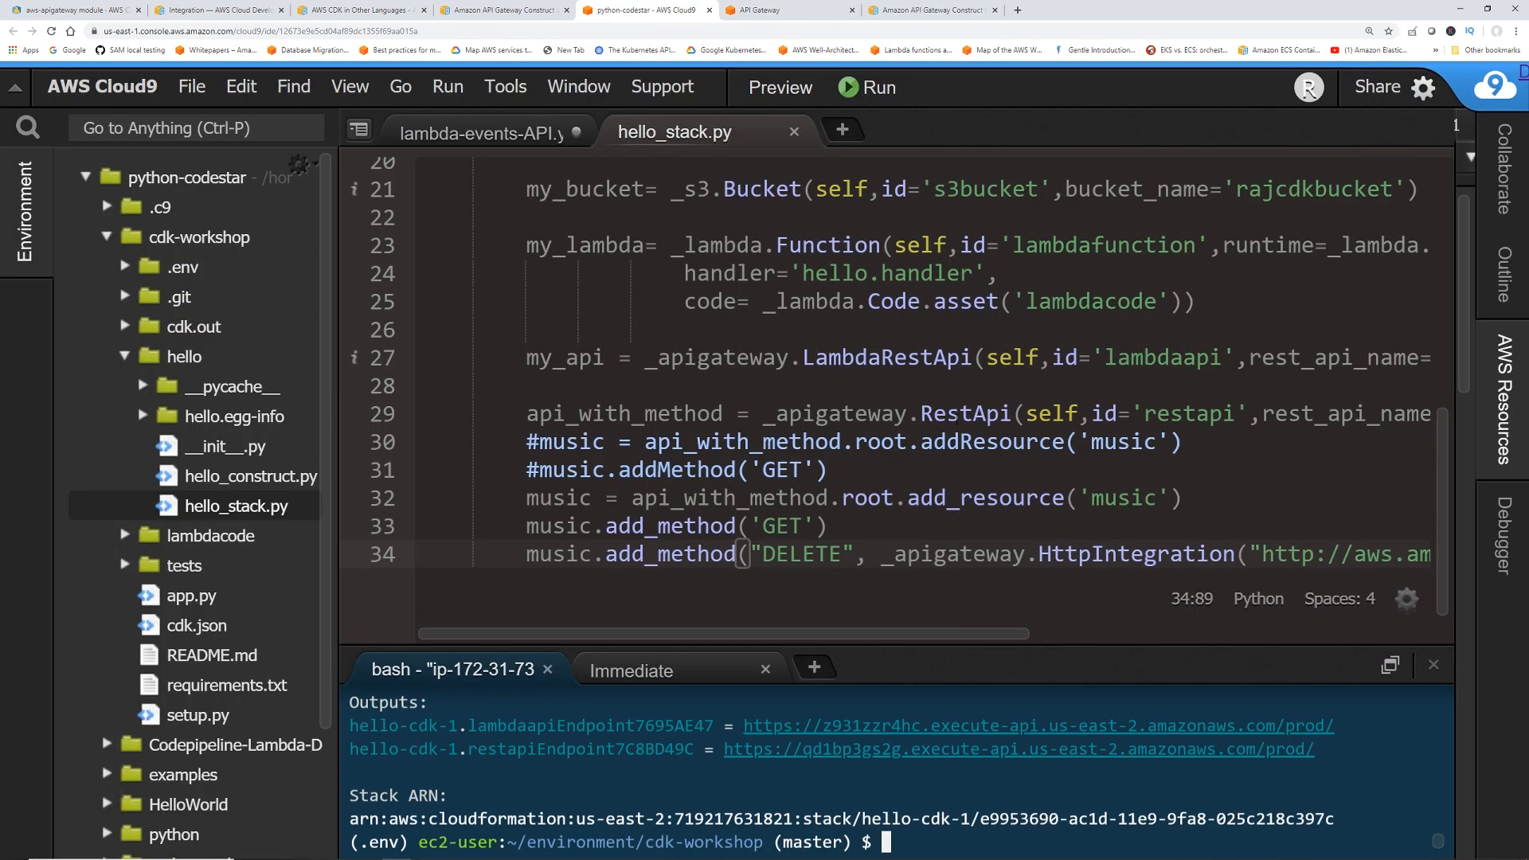
{"action": "double_click", "coordinate": [892, 357]}
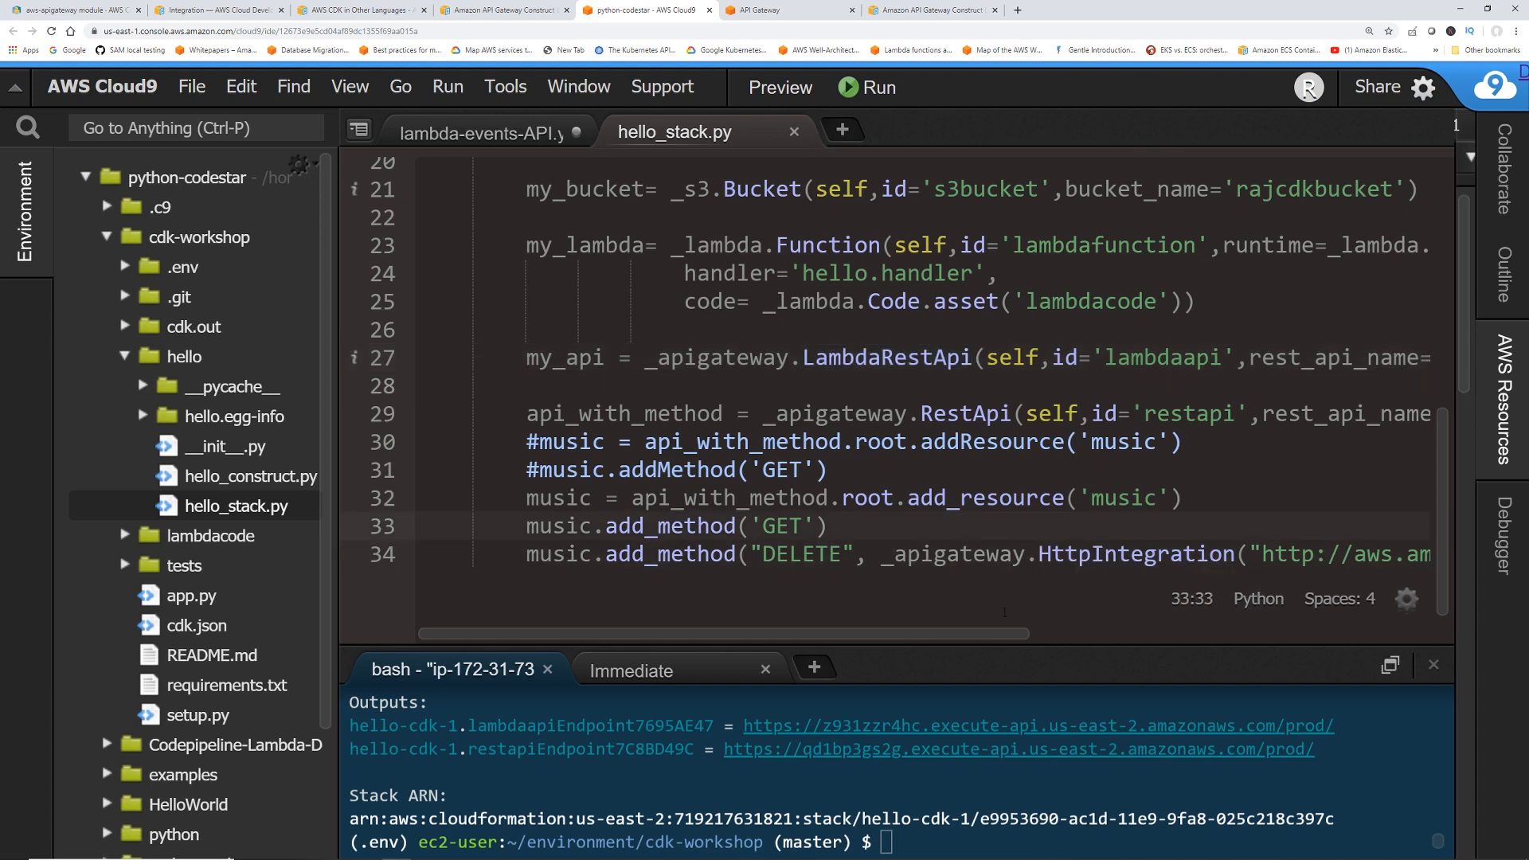
{"action": "double_click", "coordinate": [667, 555]}
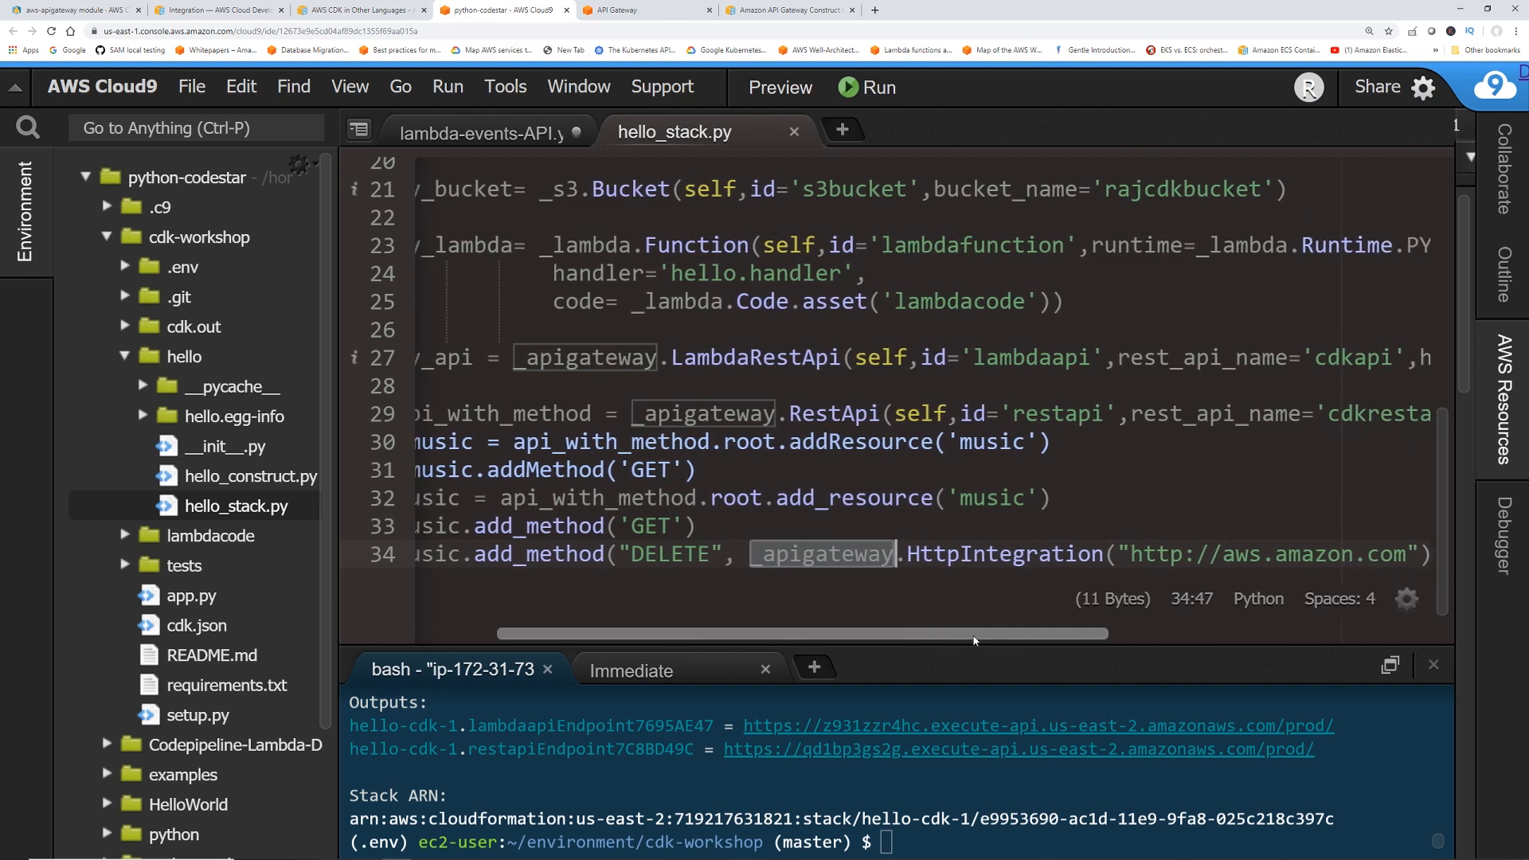
{"action": "scroll", "scroll_direction": "right", "scroll_amount": 3}
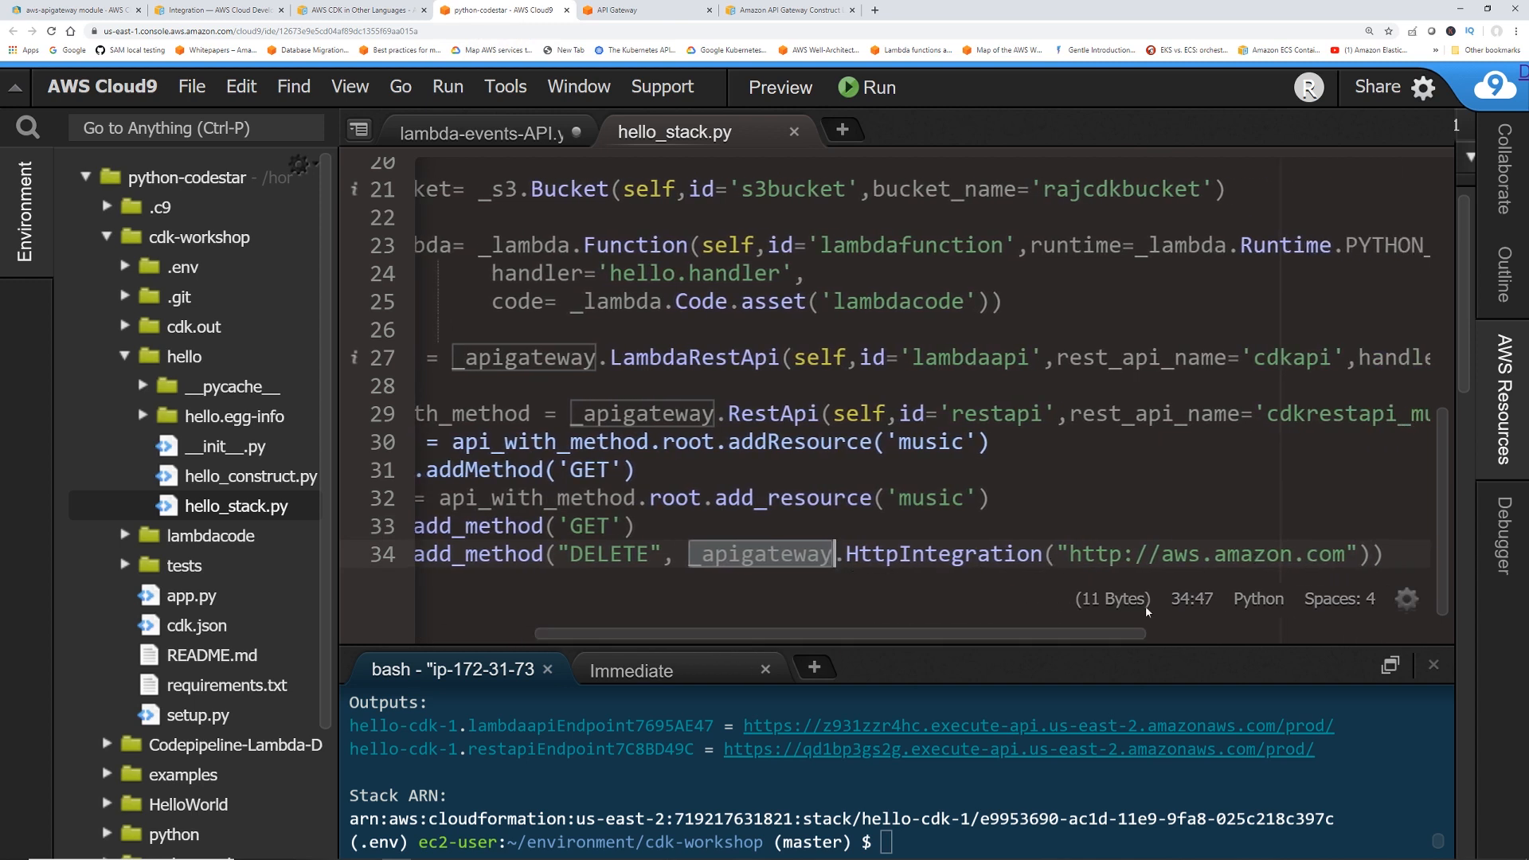
{"action": "scroll", "scroll_direction": "left", "scroll_amount": 3}
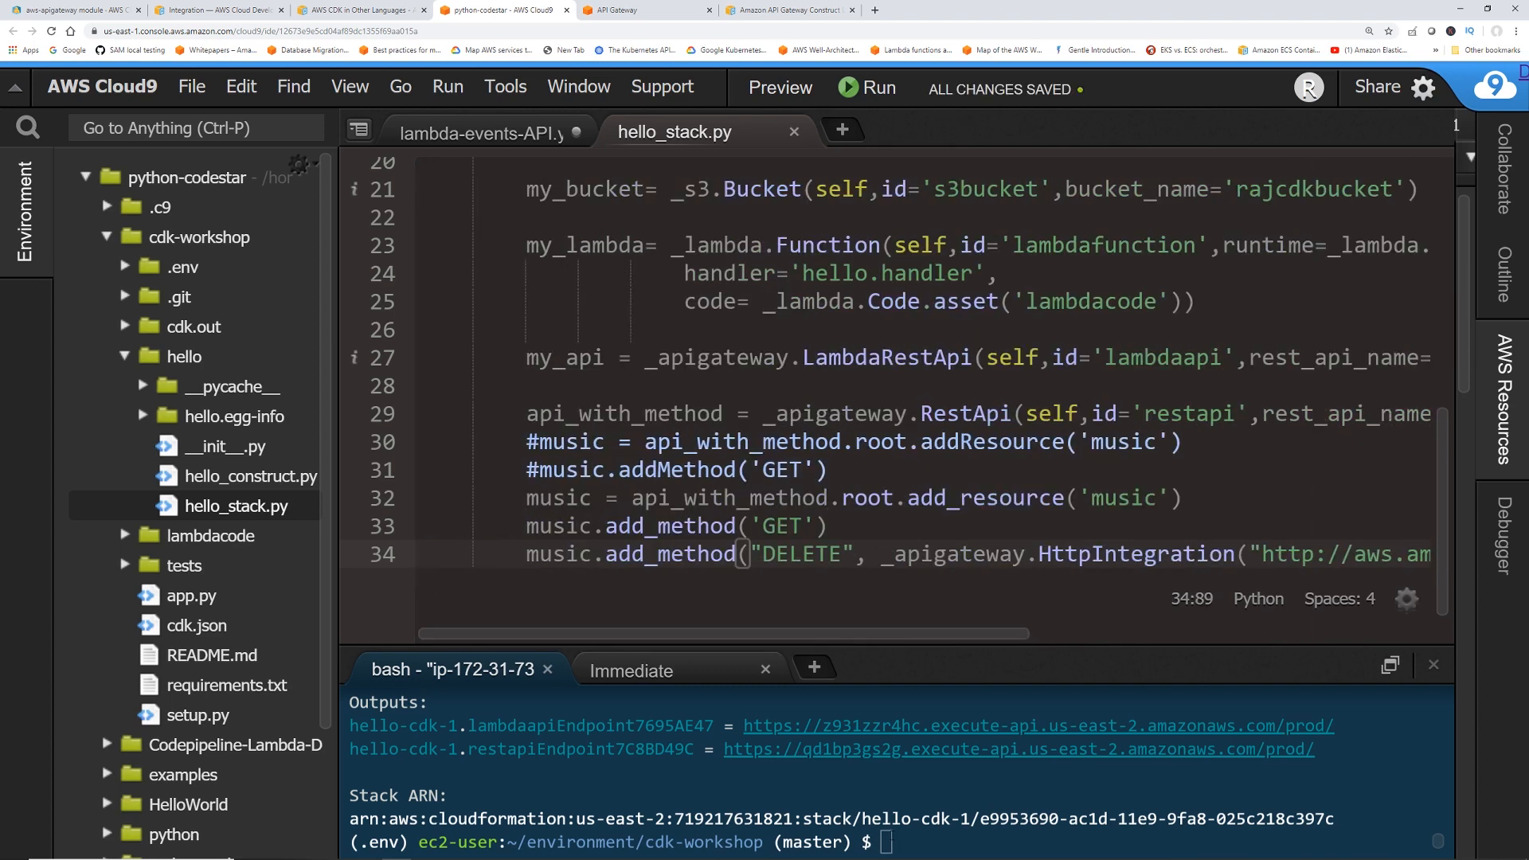
{"action": "type", "text": "cdk bootstrap"}
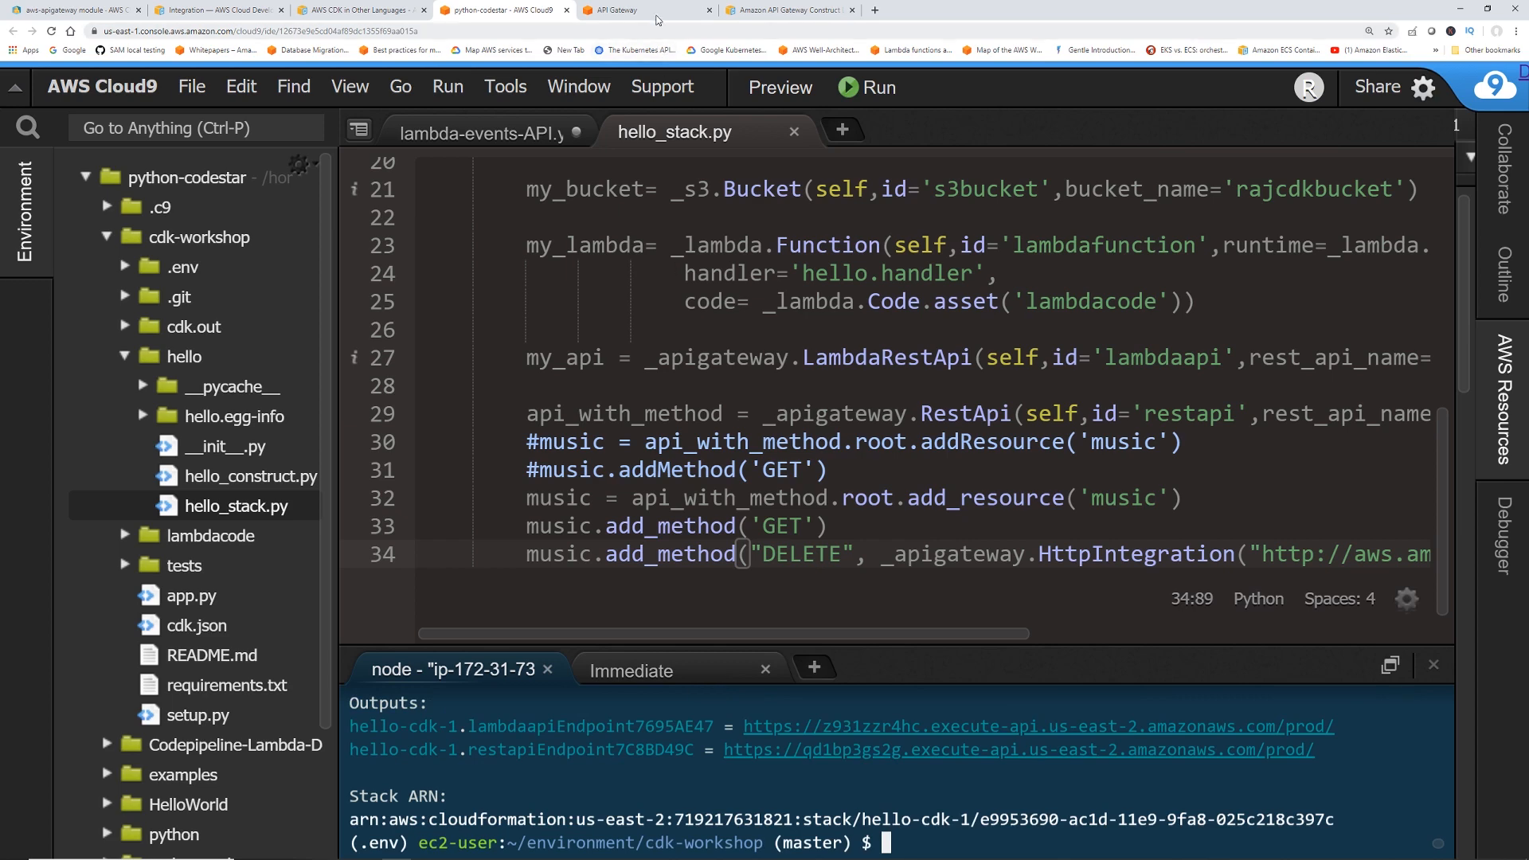
{"action": "left_click", "coordinate": [614, 9]}
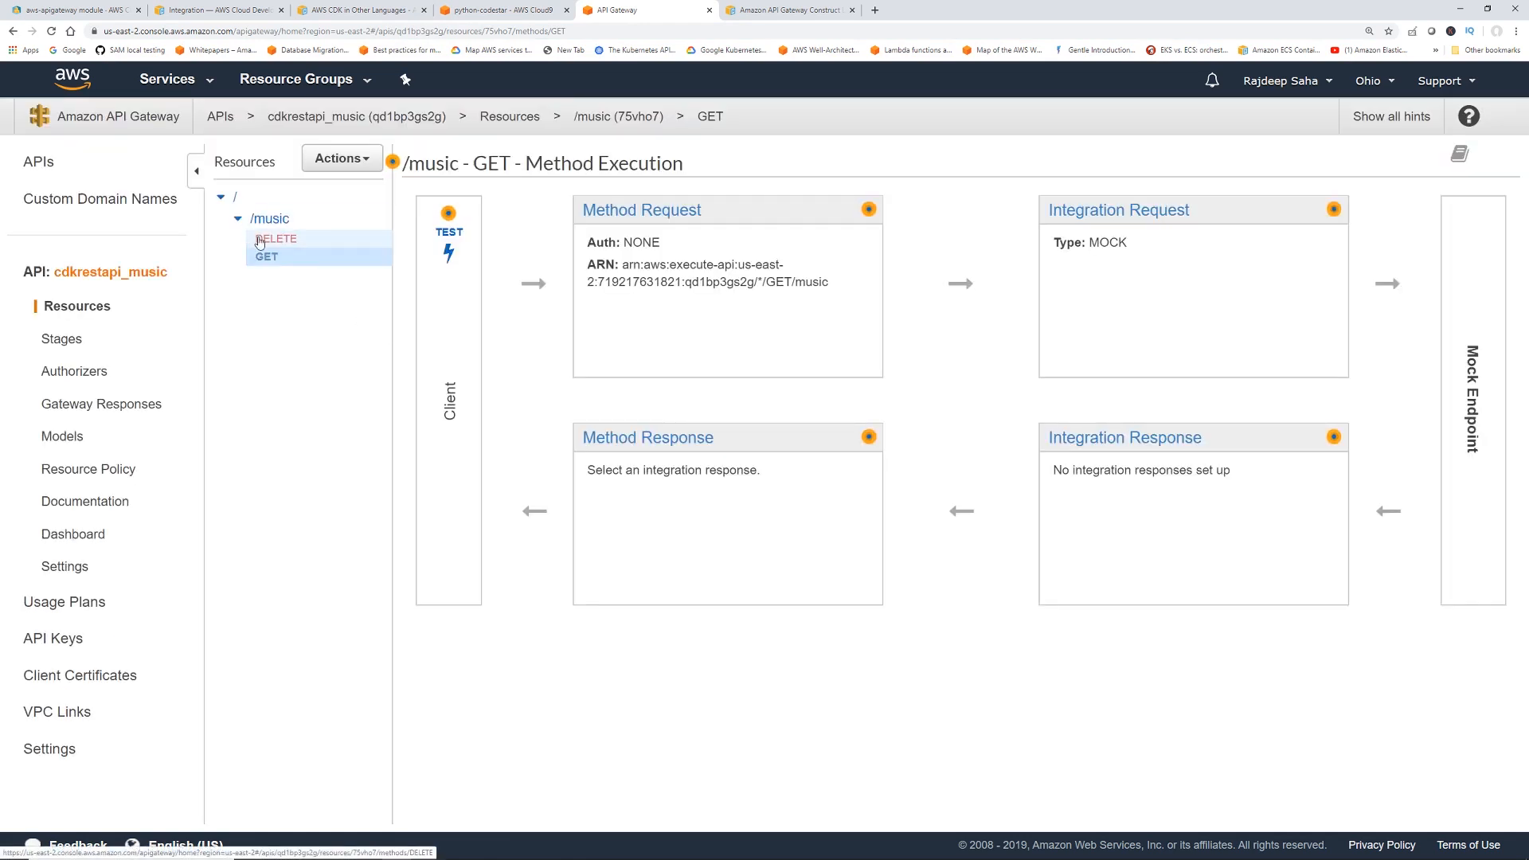
{"action": "left_click", "coordinate": [276, 238]}
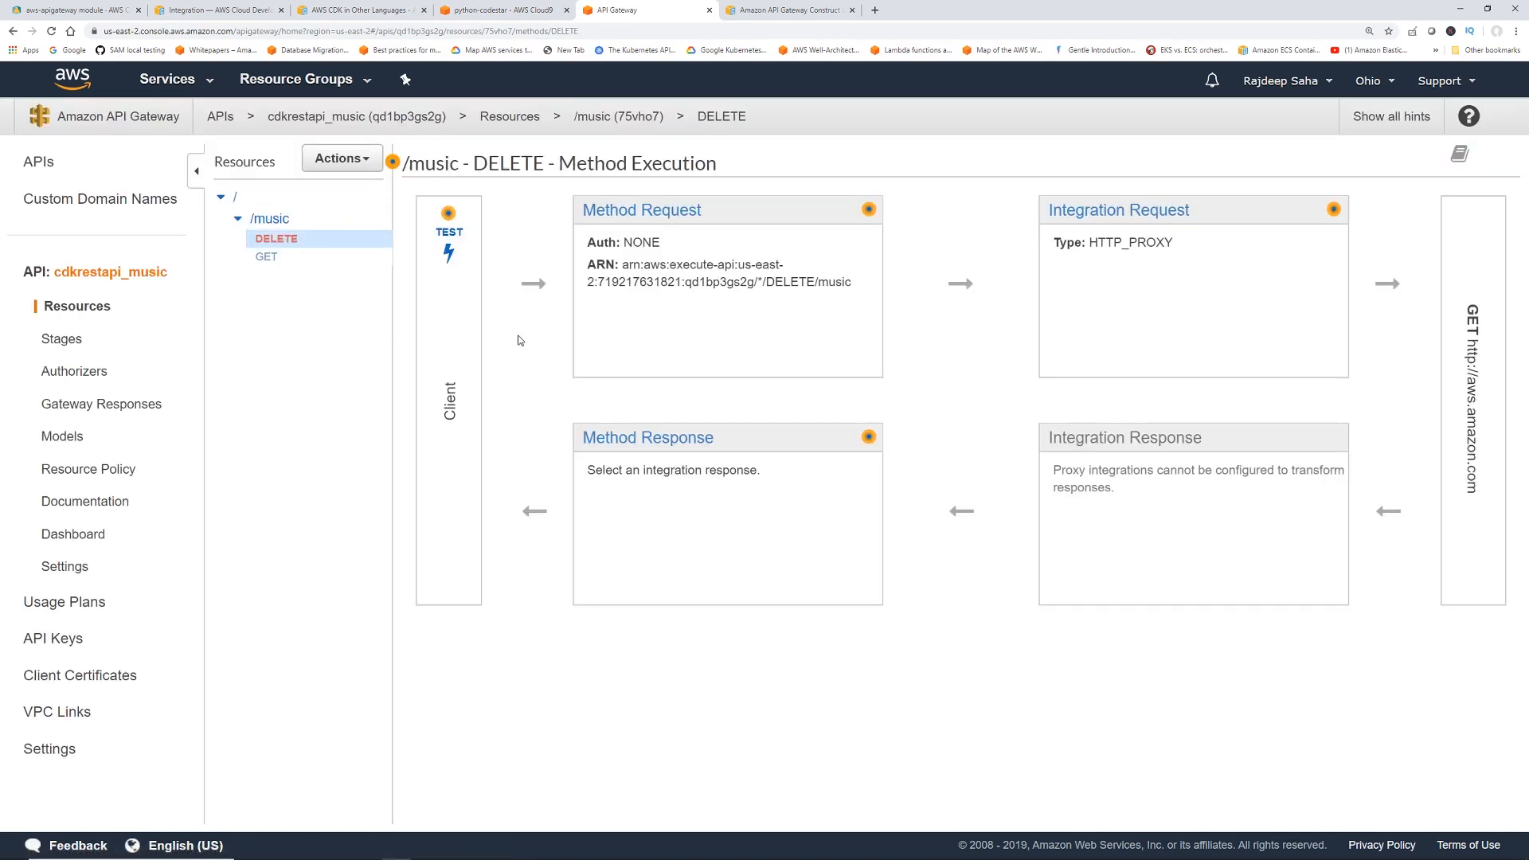
{"action": "mouse_move", "coordinate": [1316, 266]}
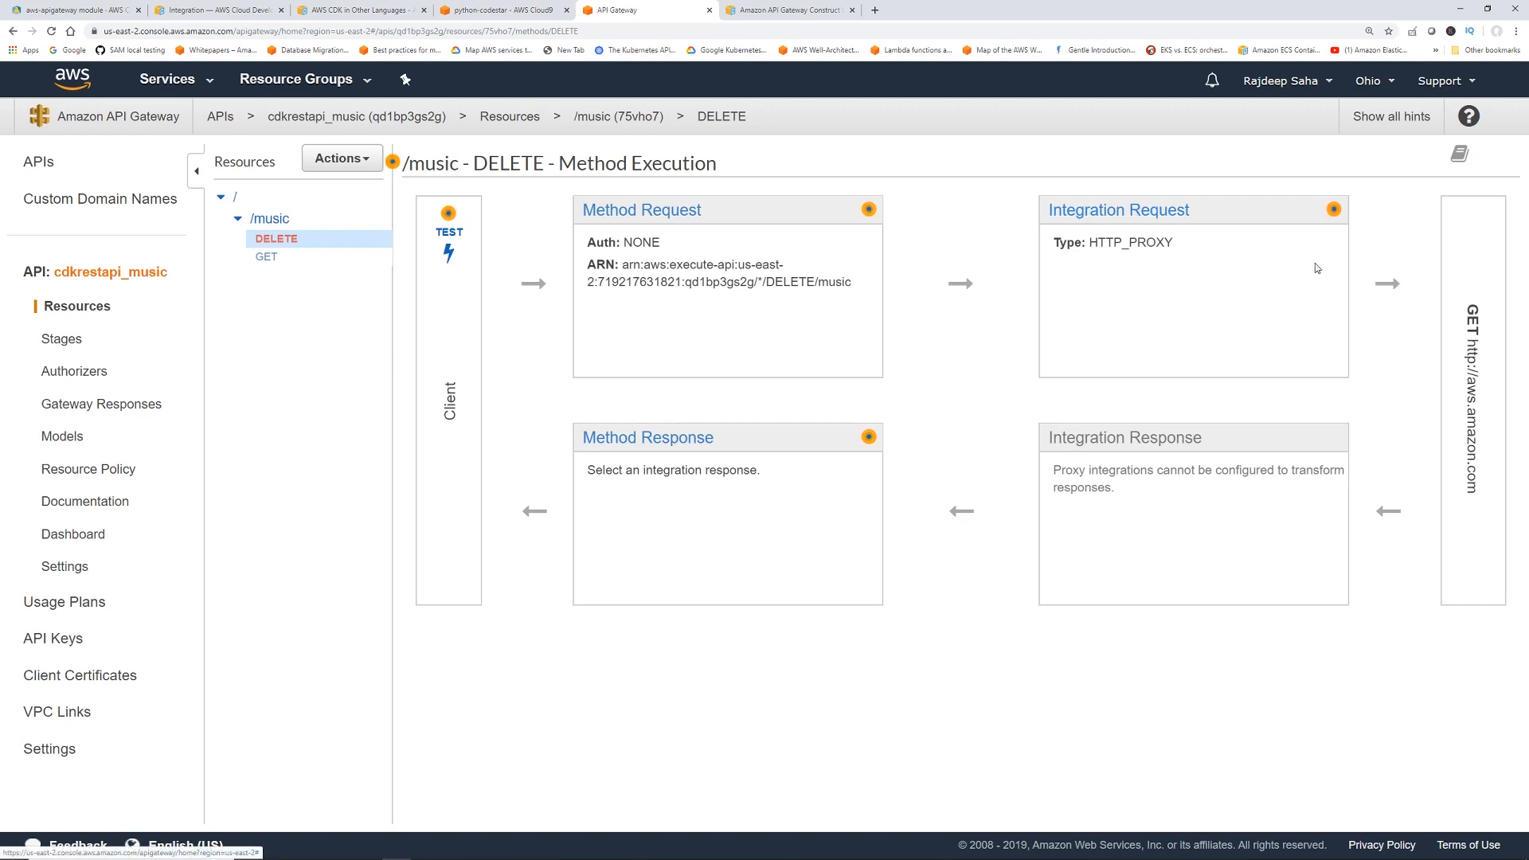
{"action": "mouse_move", "coordinate": [1055, 366]}
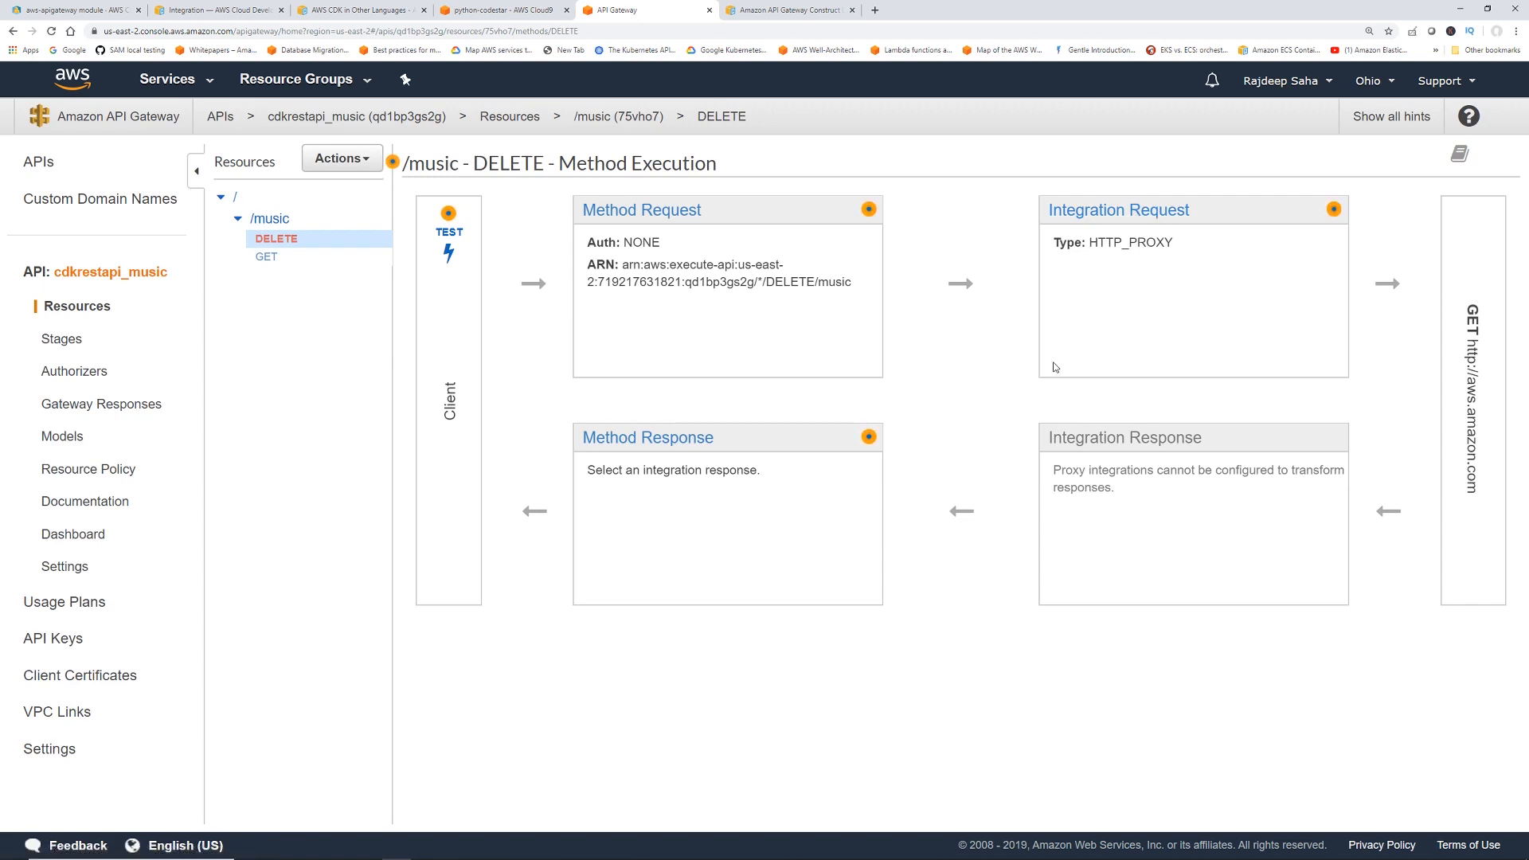